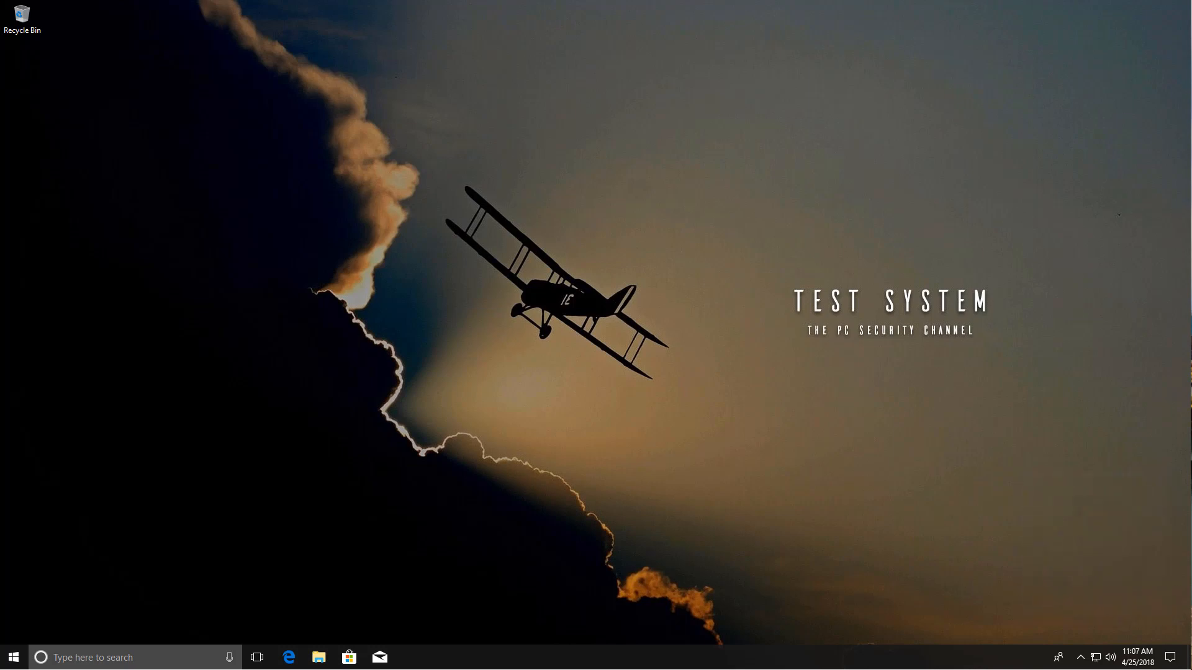
Step: Launch a regular Command Prompt from the Start button's quick system-tools menu
right_click(12, 657)
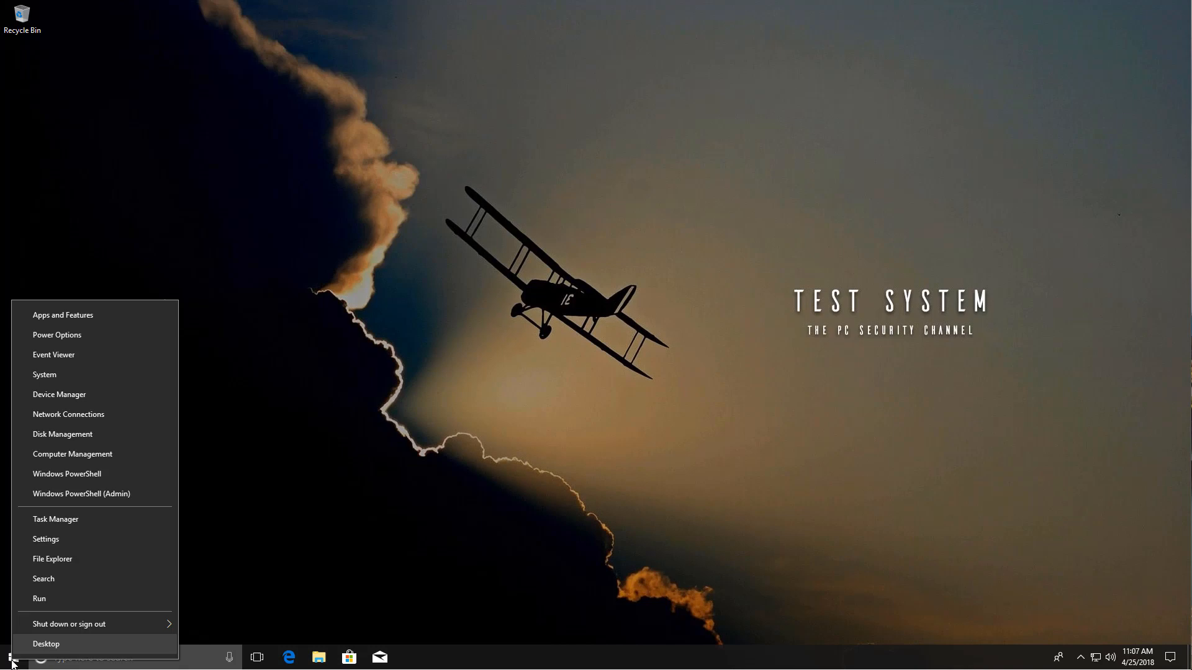
mouse_move(69, 625)
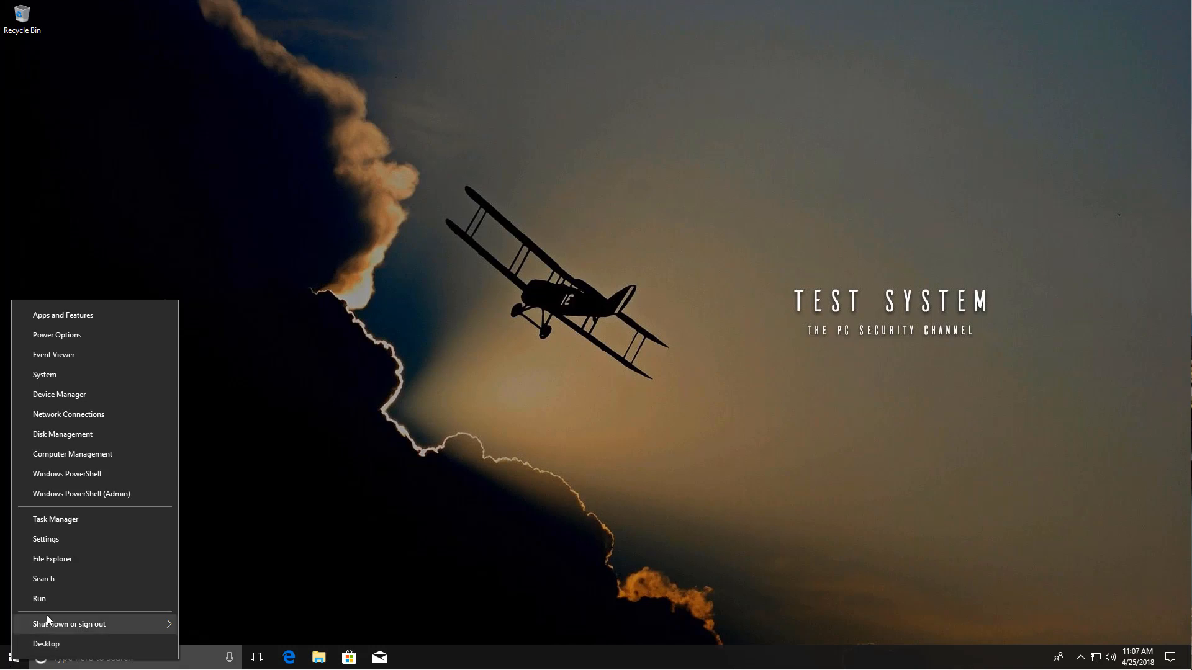
click(38, 600)
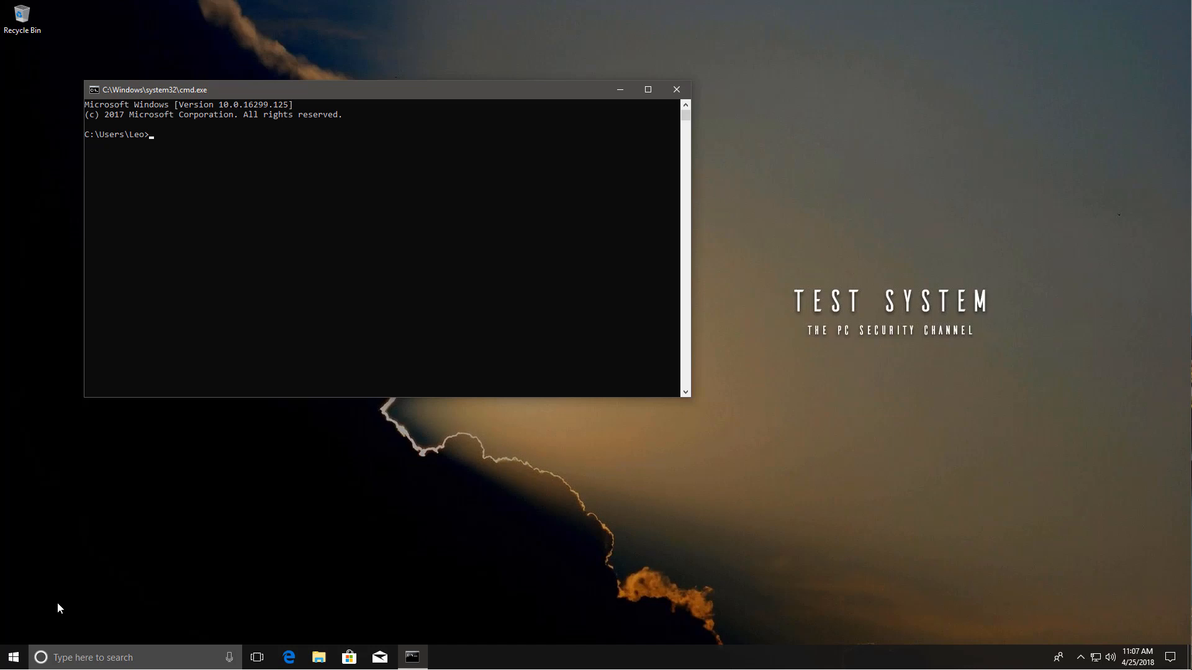
mouse_move(646, 134)
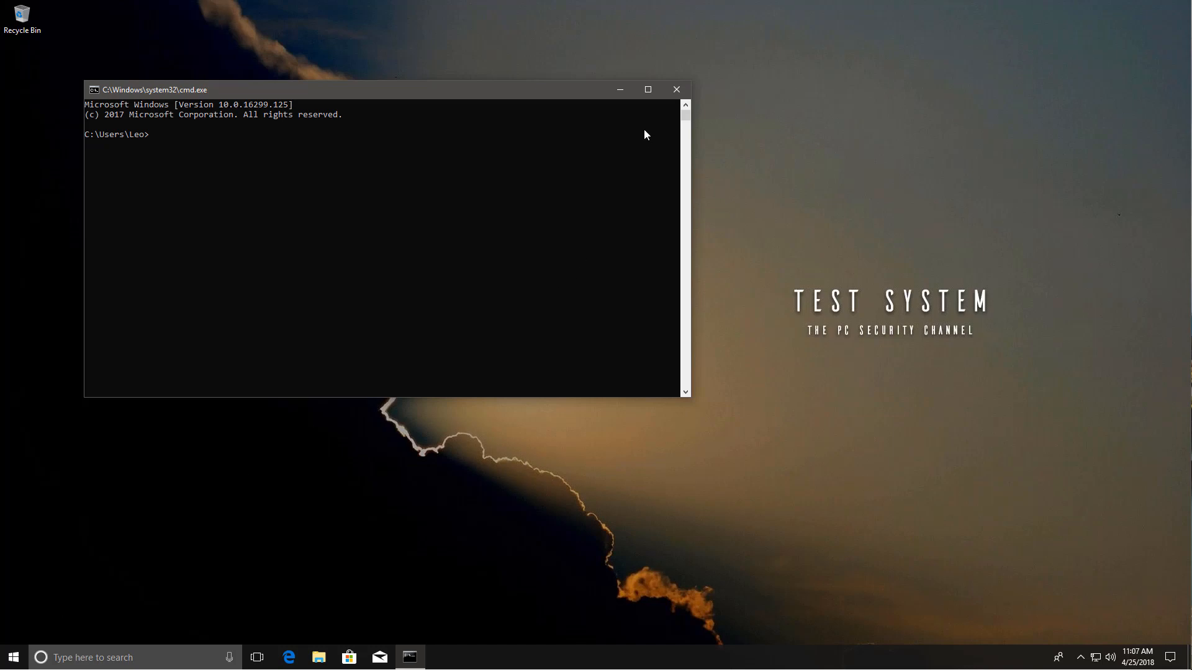
mouse_move(676, 89)
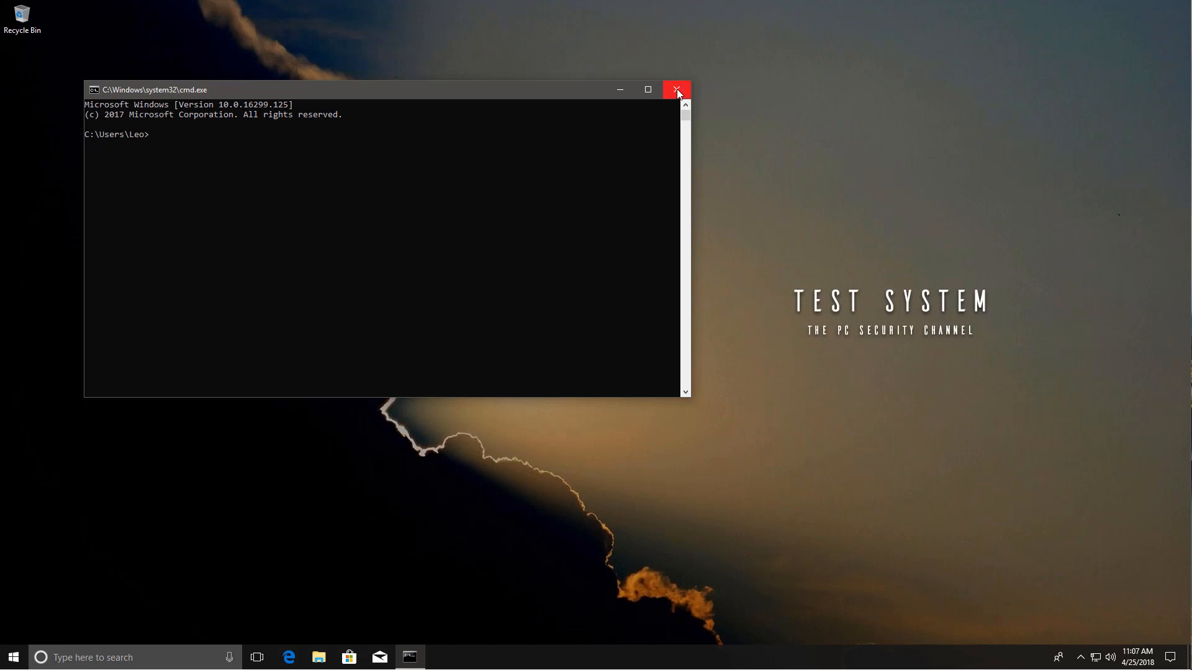
Step: Close the regular prompt and launch Command Prompt as administrator via a Start search for cmd
click(14, 657)
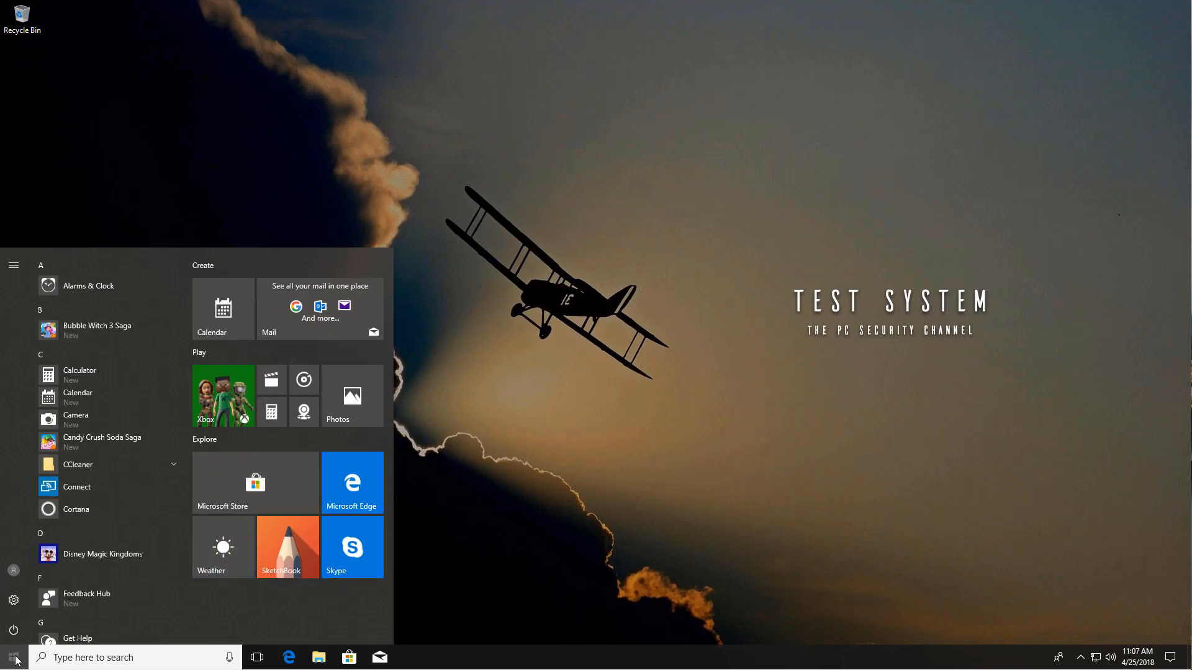
text(cmd)
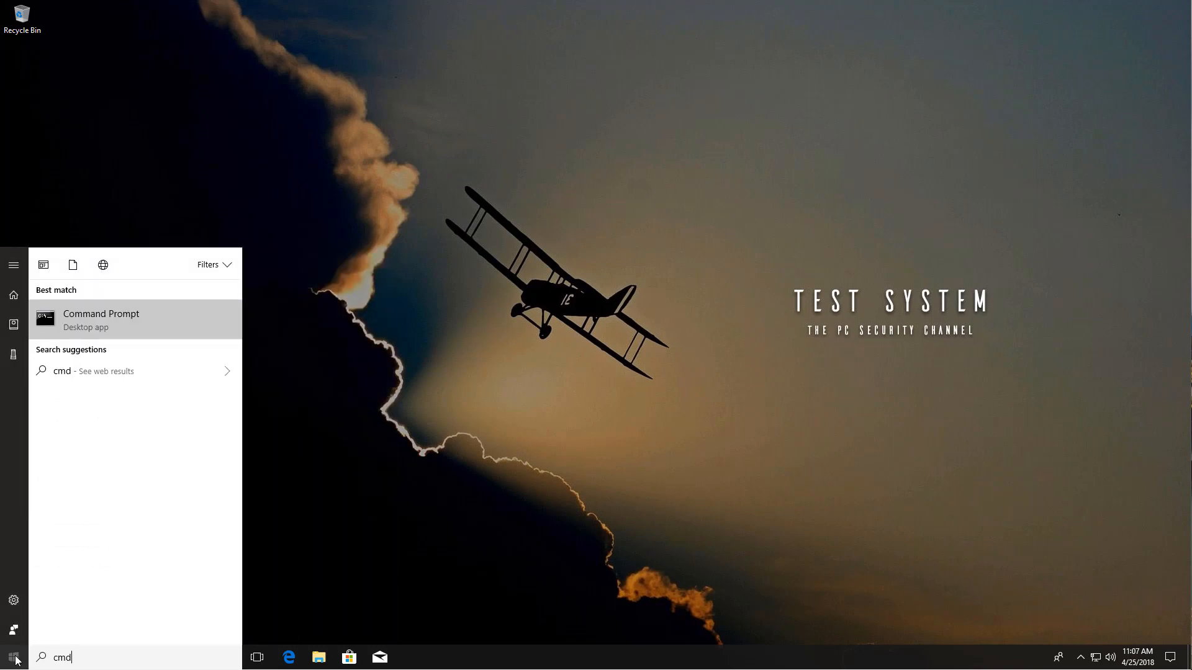
click(100, 314)
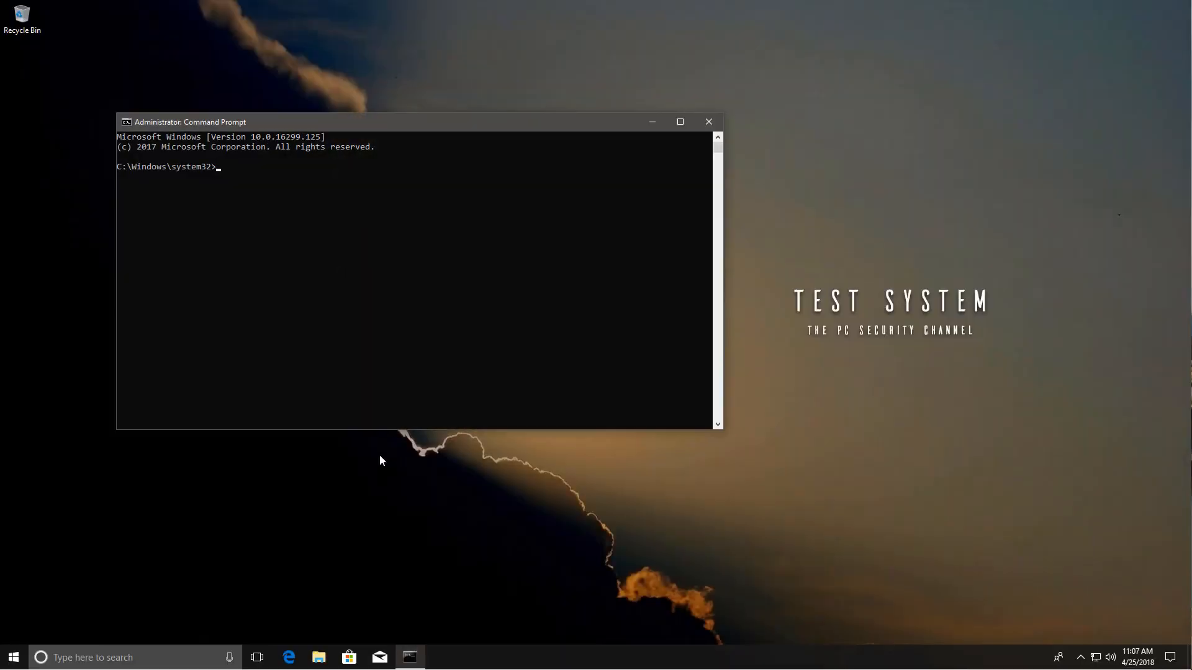
Step: Change the admin prompt's directory to C:\Users\Leo\Desktop and bring up File Explorer
text(cd)
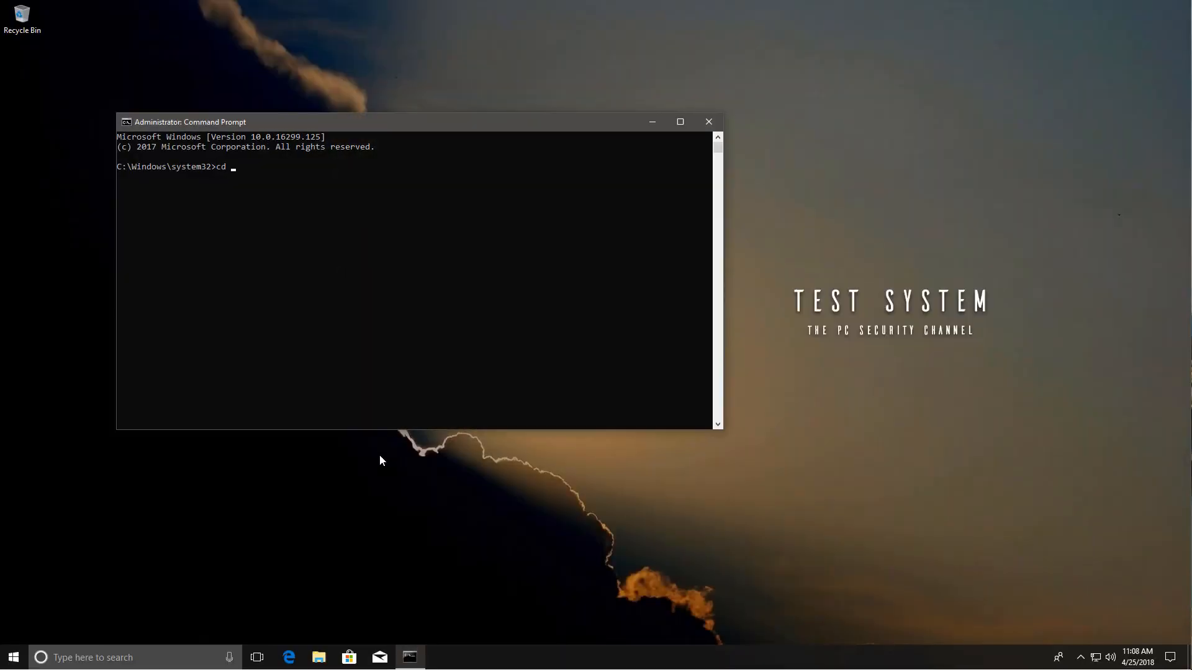
text(C:)
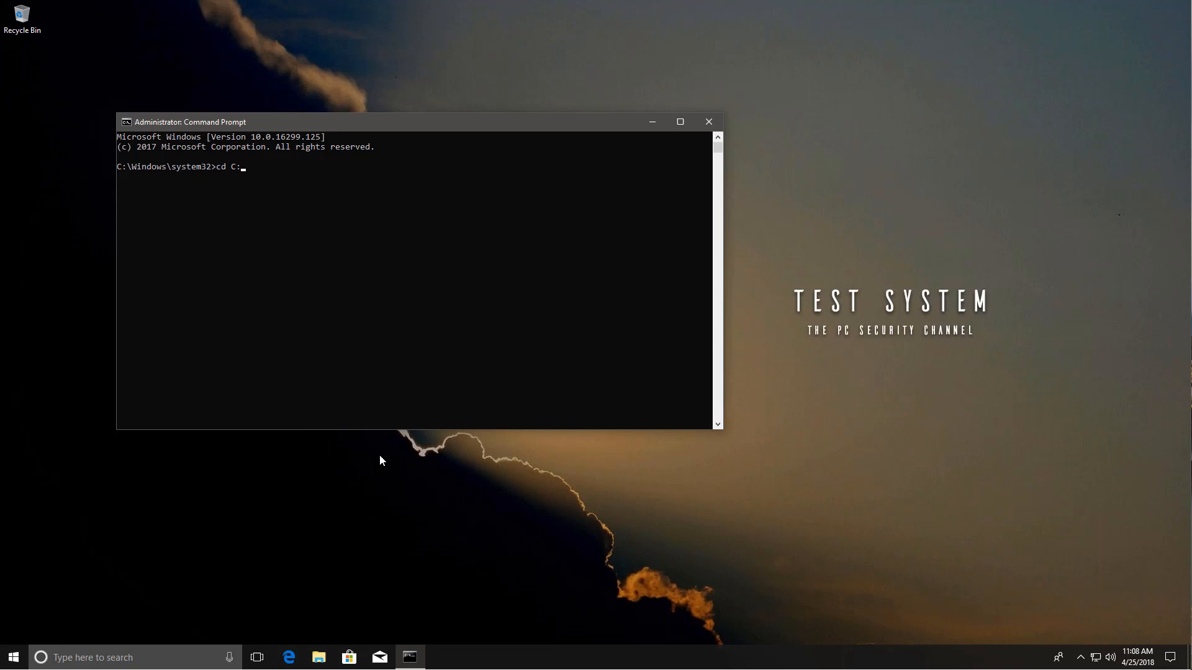
text(\)
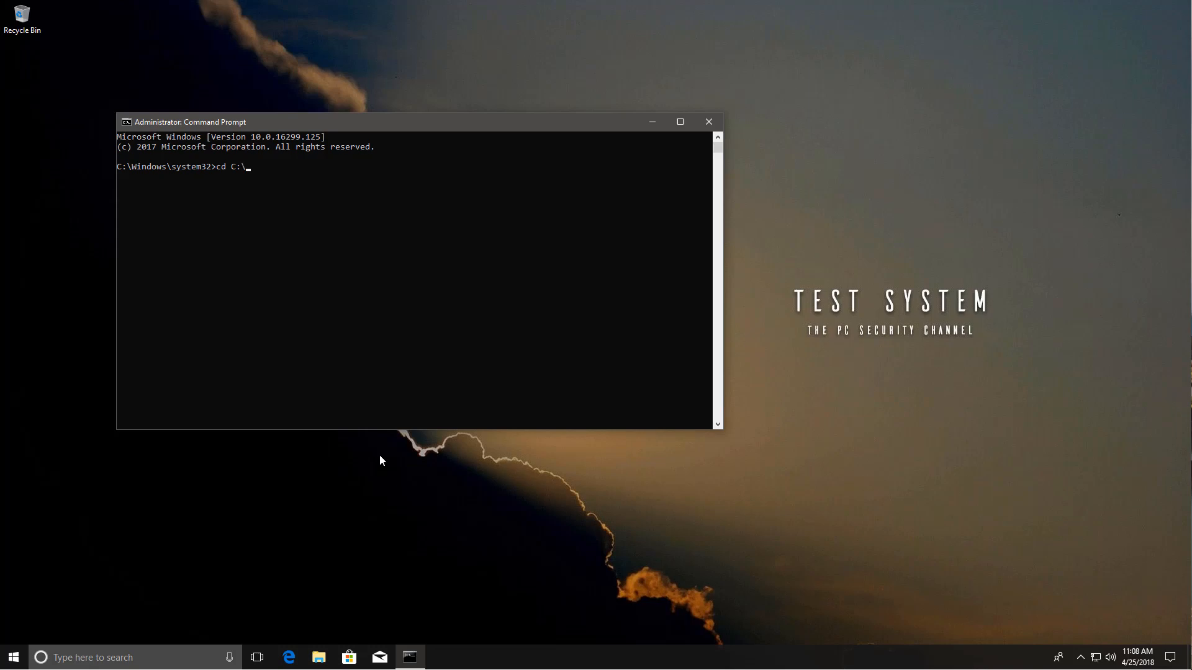
text(Users\L)
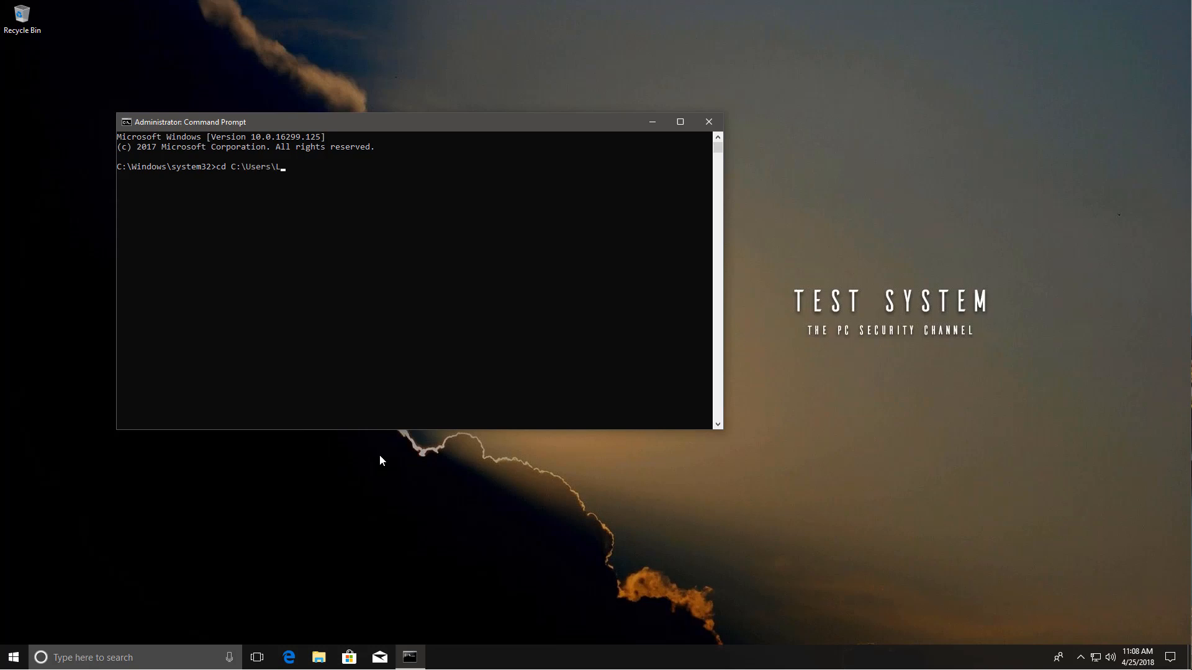
text(eo\Desktop)
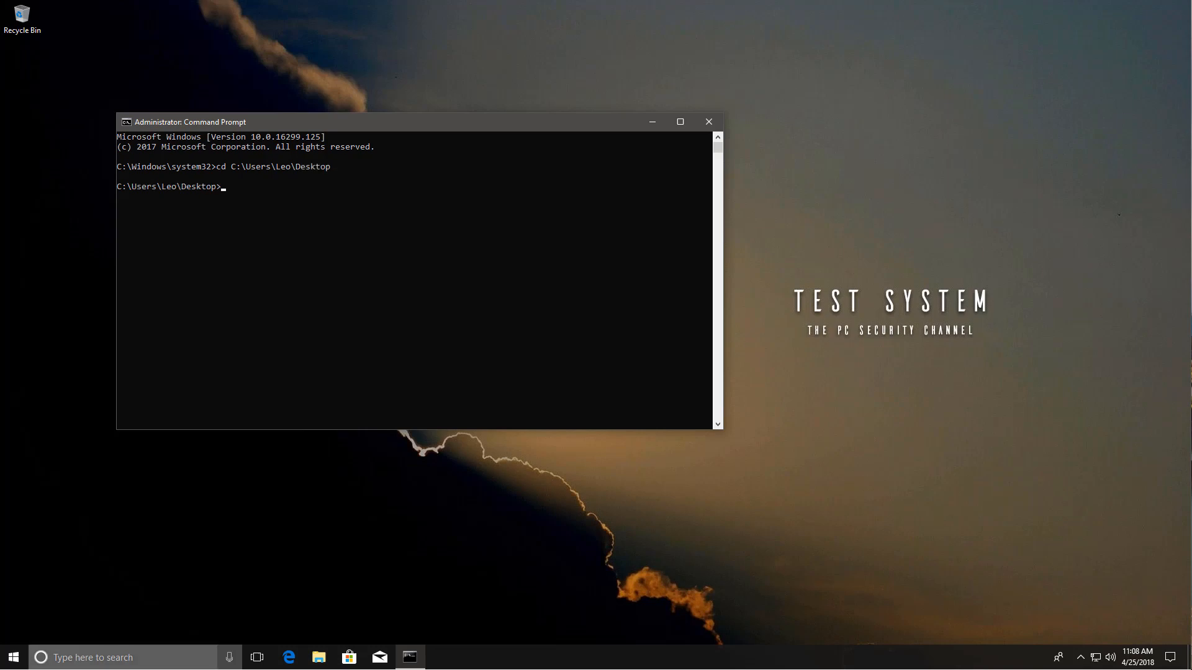
click(319, 659)
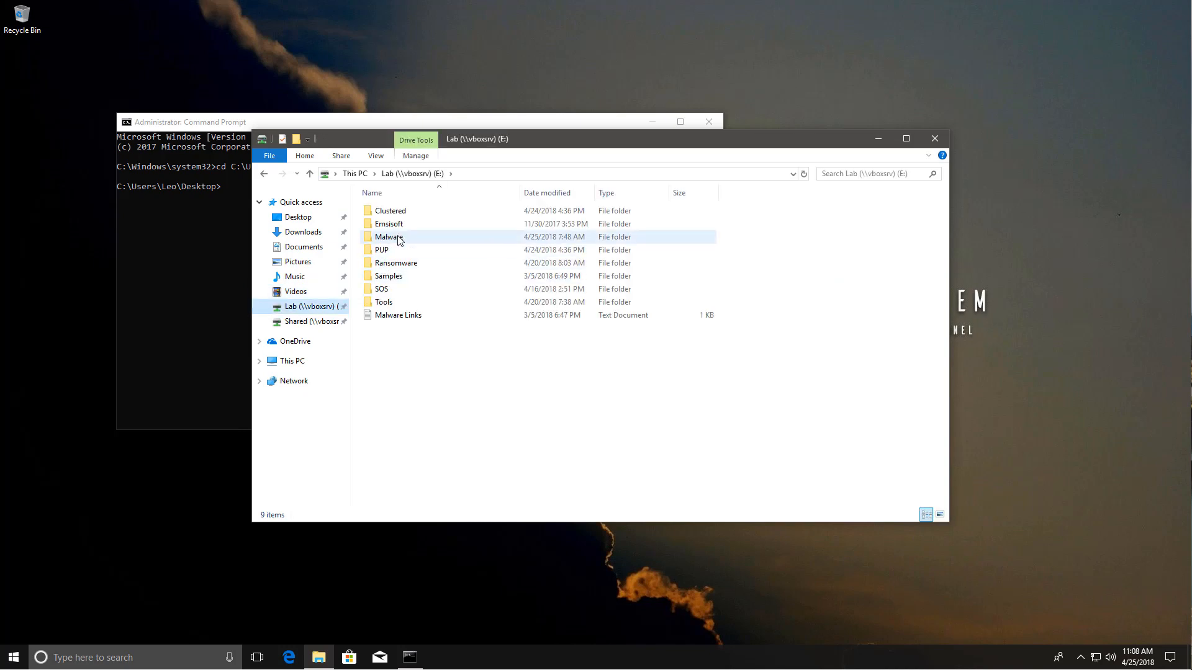
Step: Copy BluePetya.dll from the Lab drive's Ransomware folder to the desktop and return to the admin prompt
double_click(396, 262)
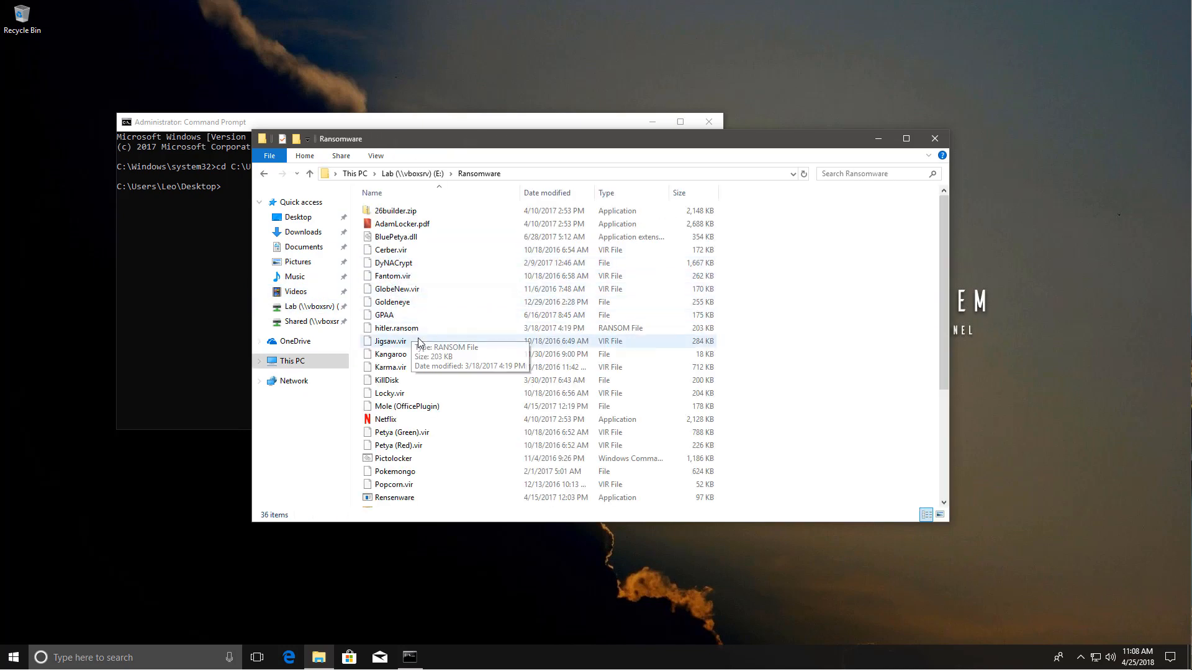
click(395, 328)
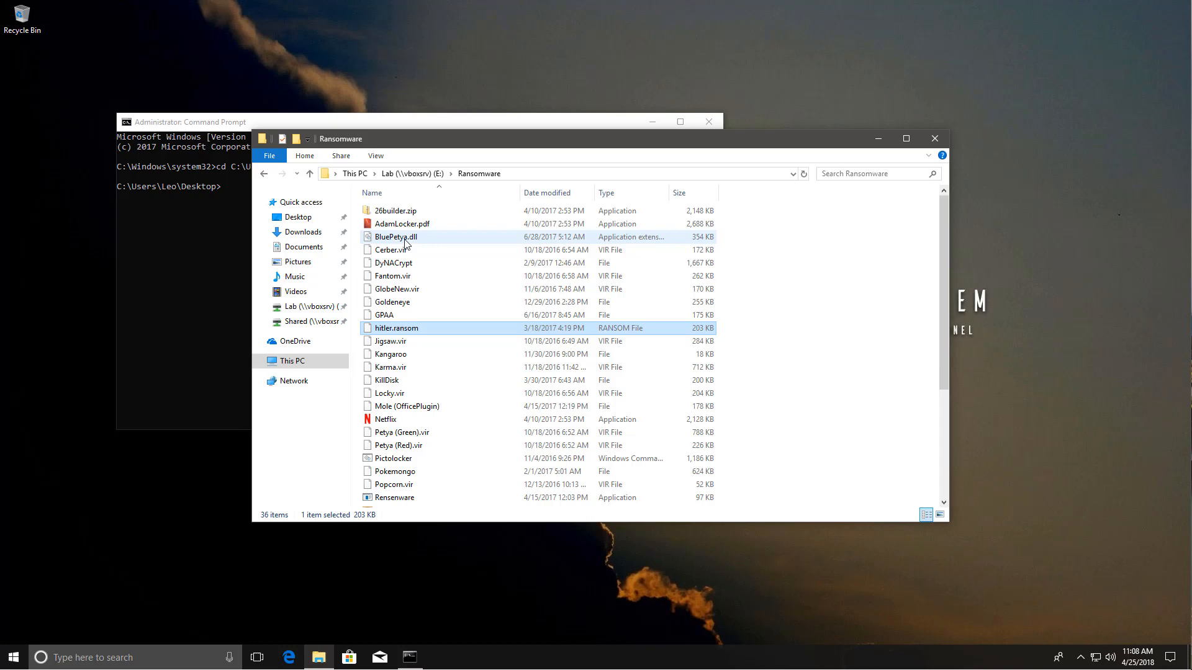
click(394, 236)
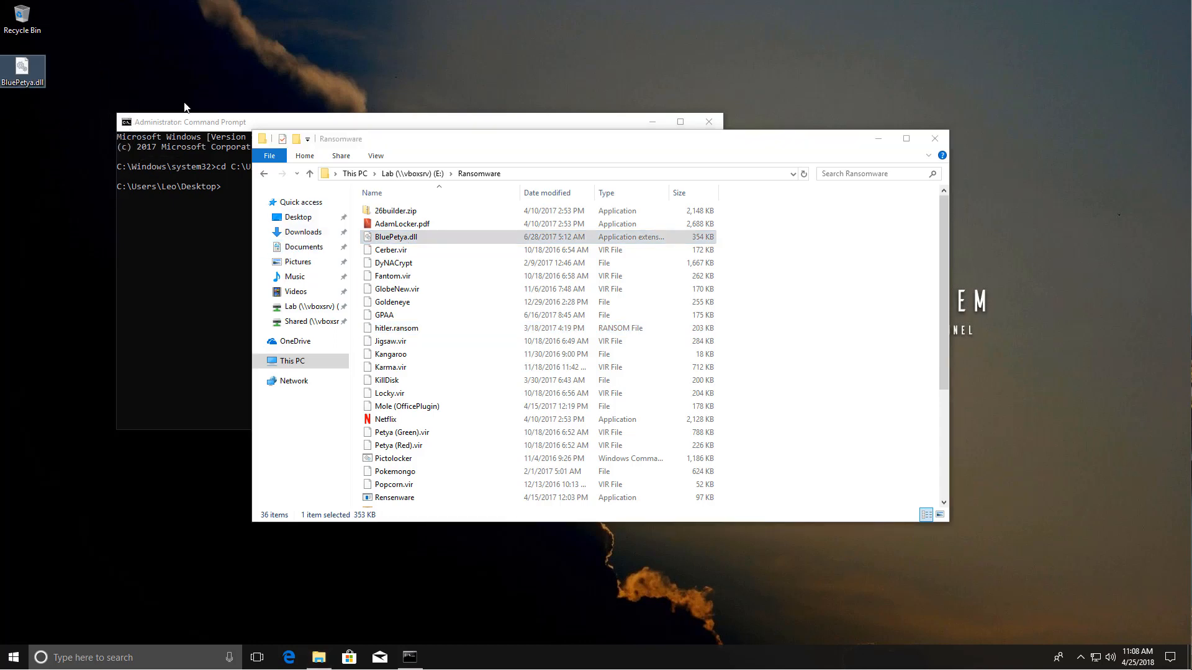
click(934, 138)
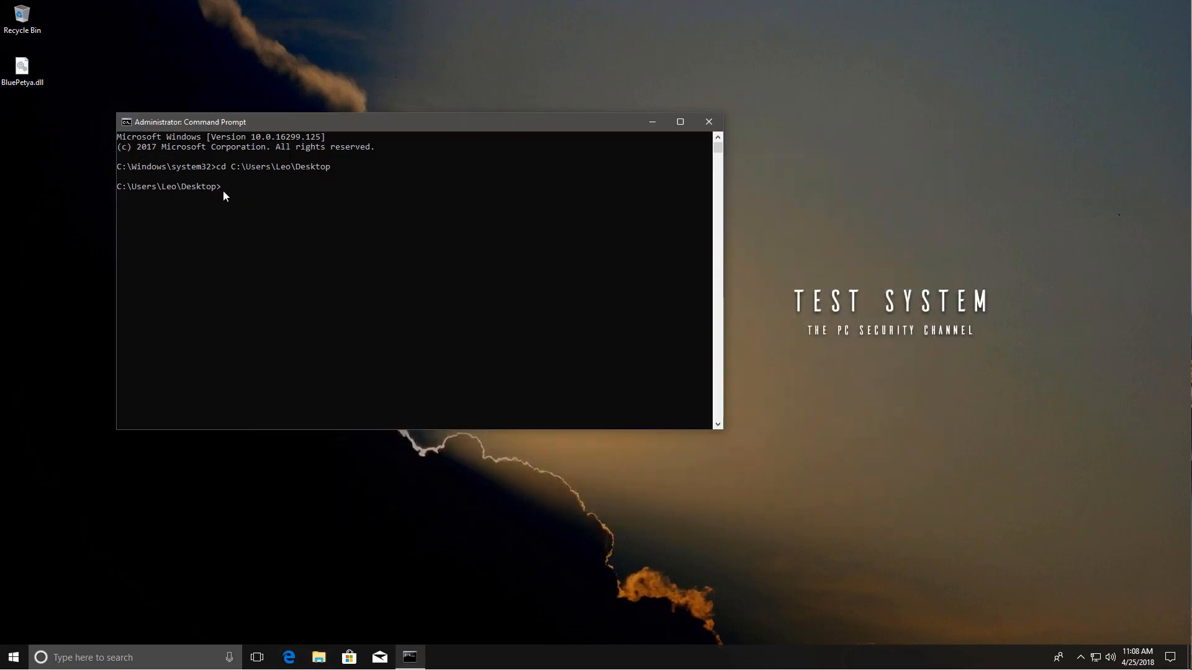
Step: Enter rundll32.exe BluePetya.dll at the admin prompt without running it, then bring up File Explorer
text(rundll)
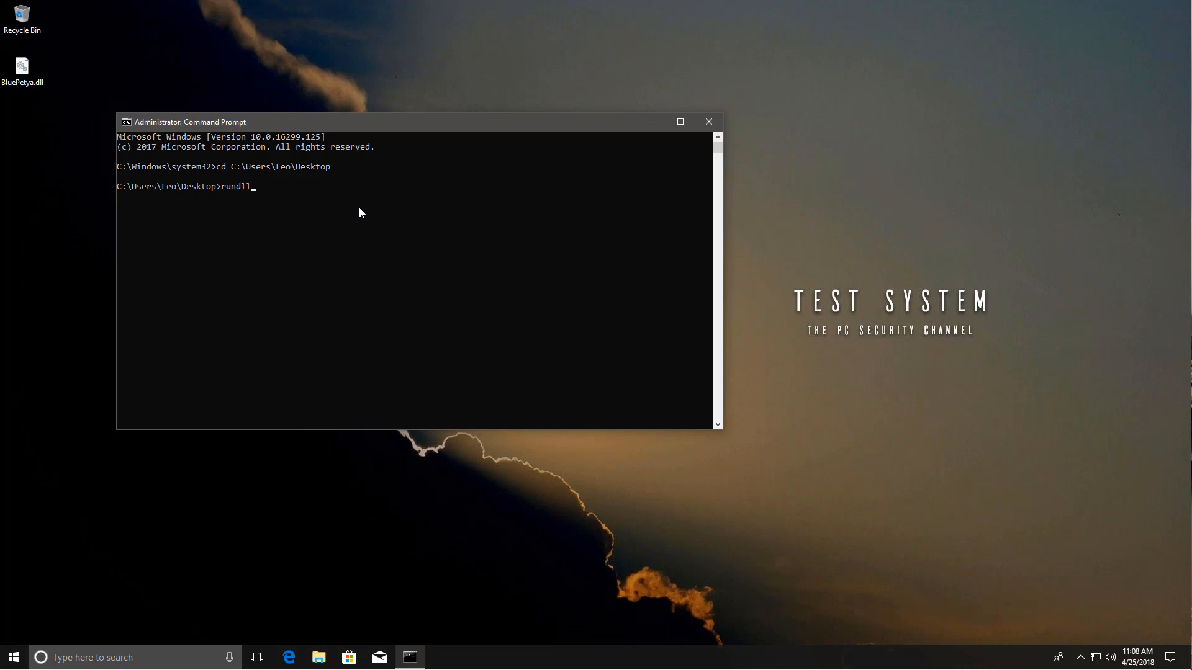
text(3)
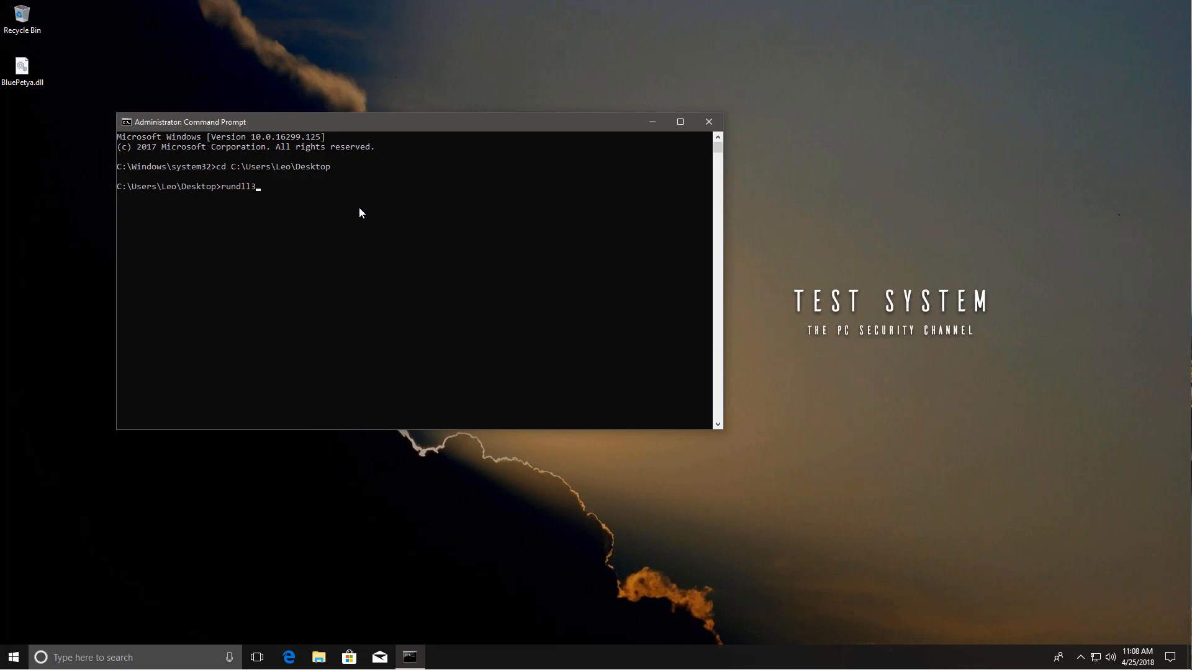
text(2.exe)
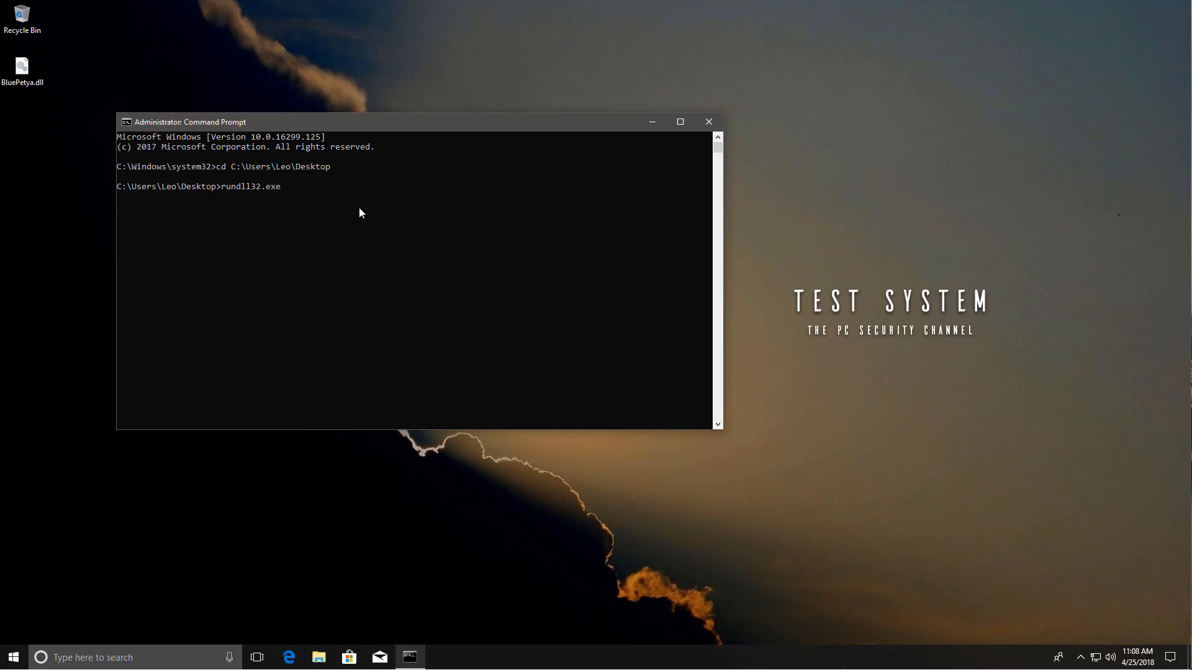
text(B)
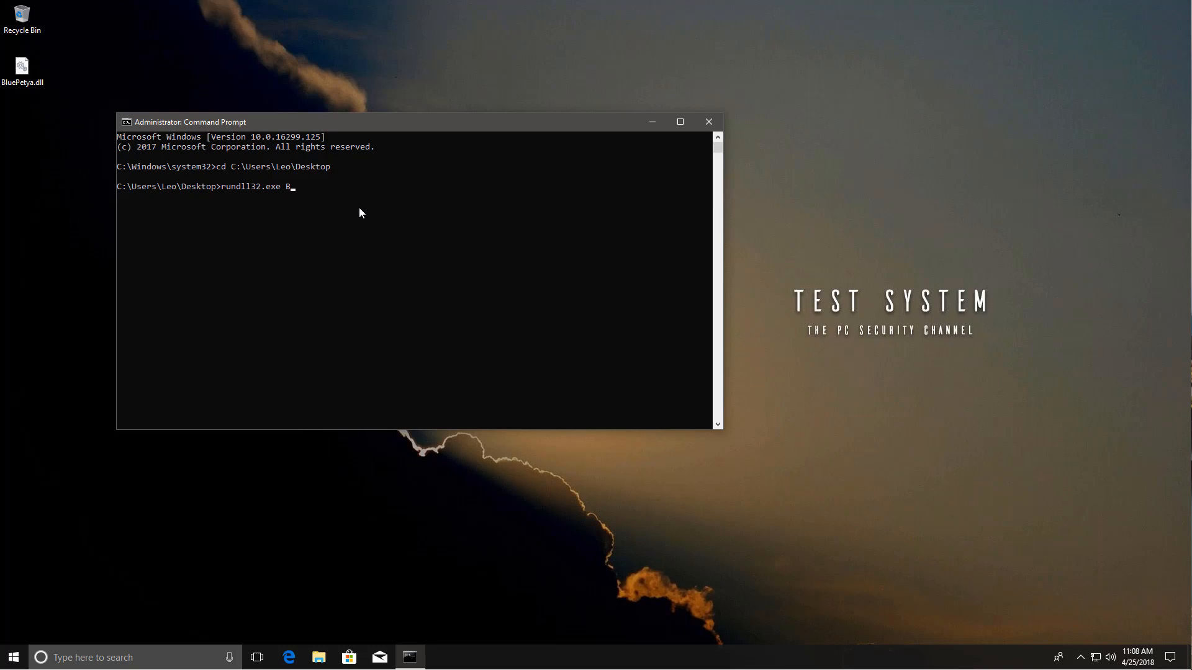
text(luePetya.dll)
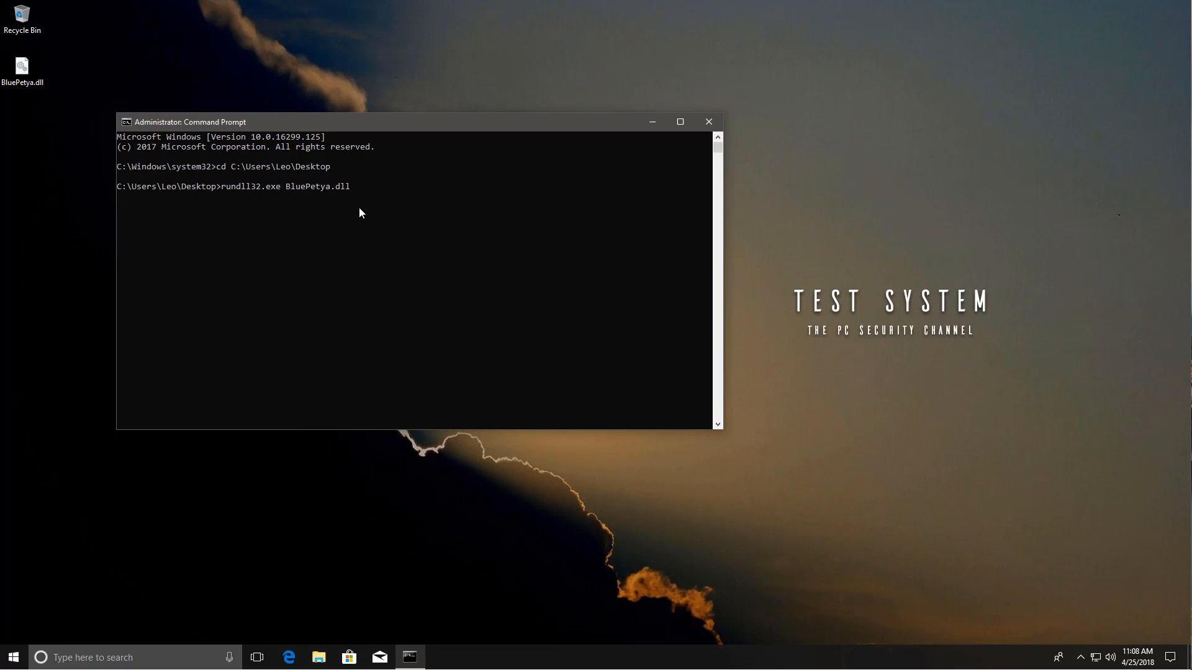
mouse_move(380, 658)
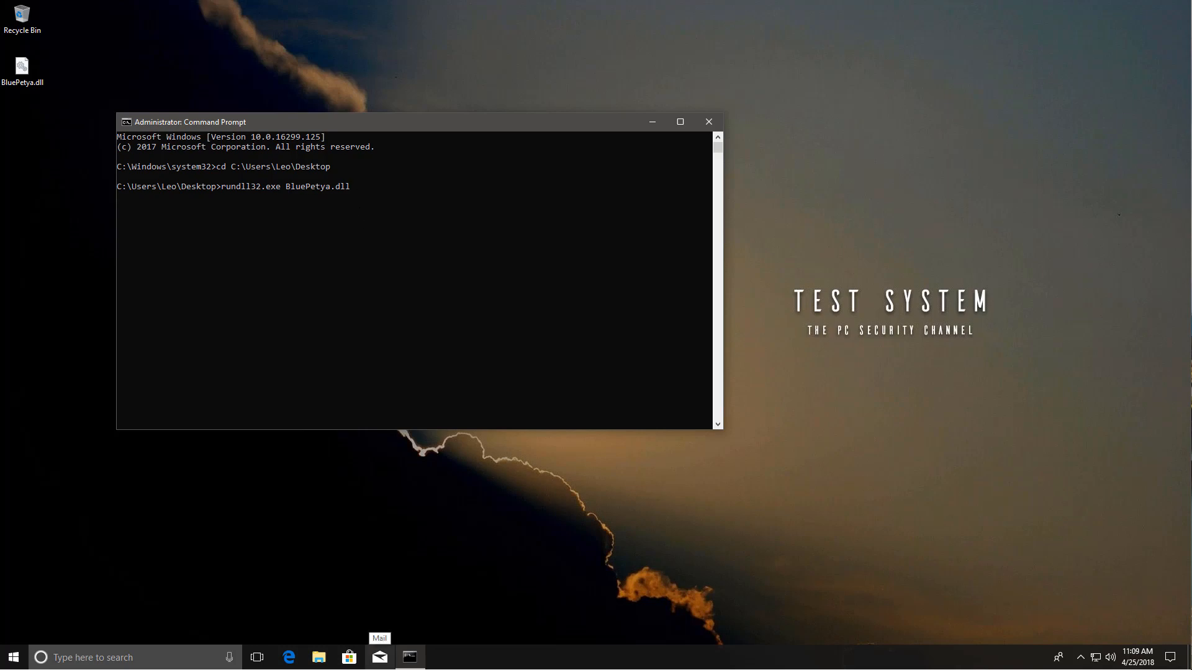
click(318, 658)
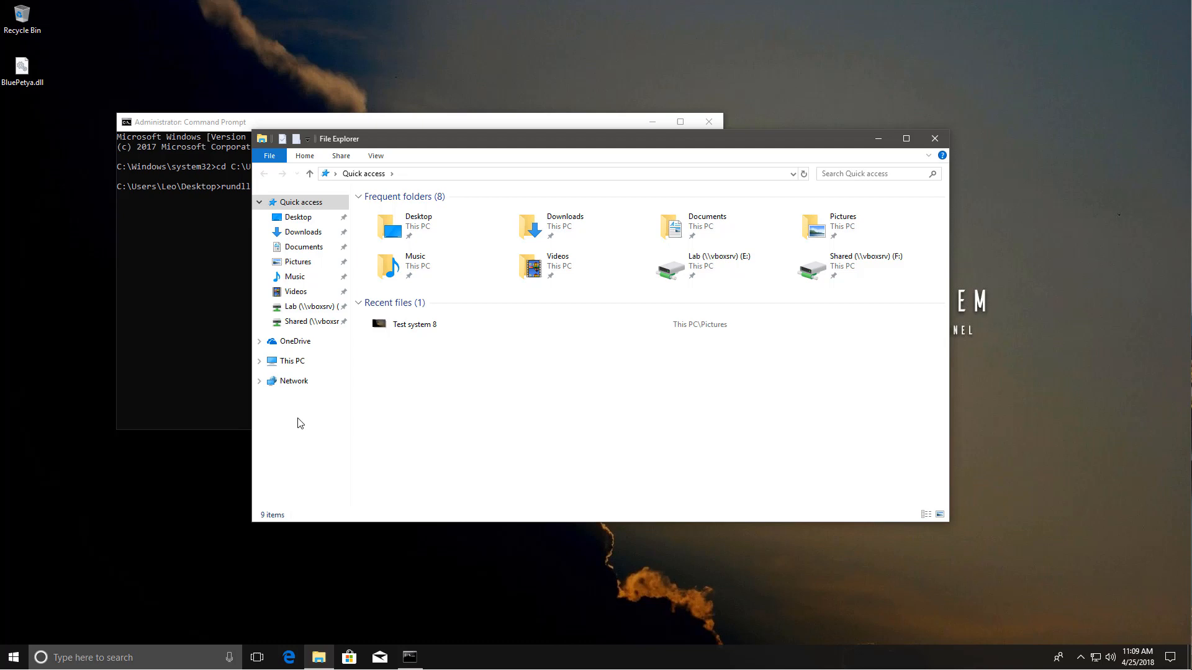
mouse_move(316, 404)
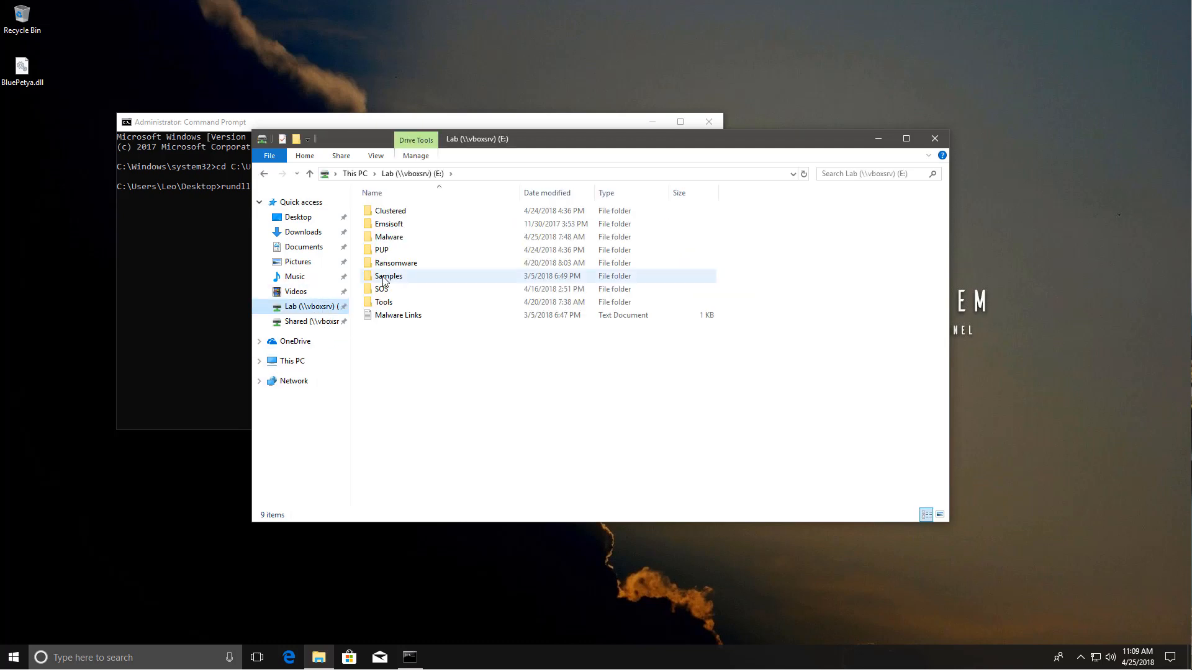
Step: Copy DependencyWalker from the Lab Tools folder to the desktop and launch depends
click(384, 301)
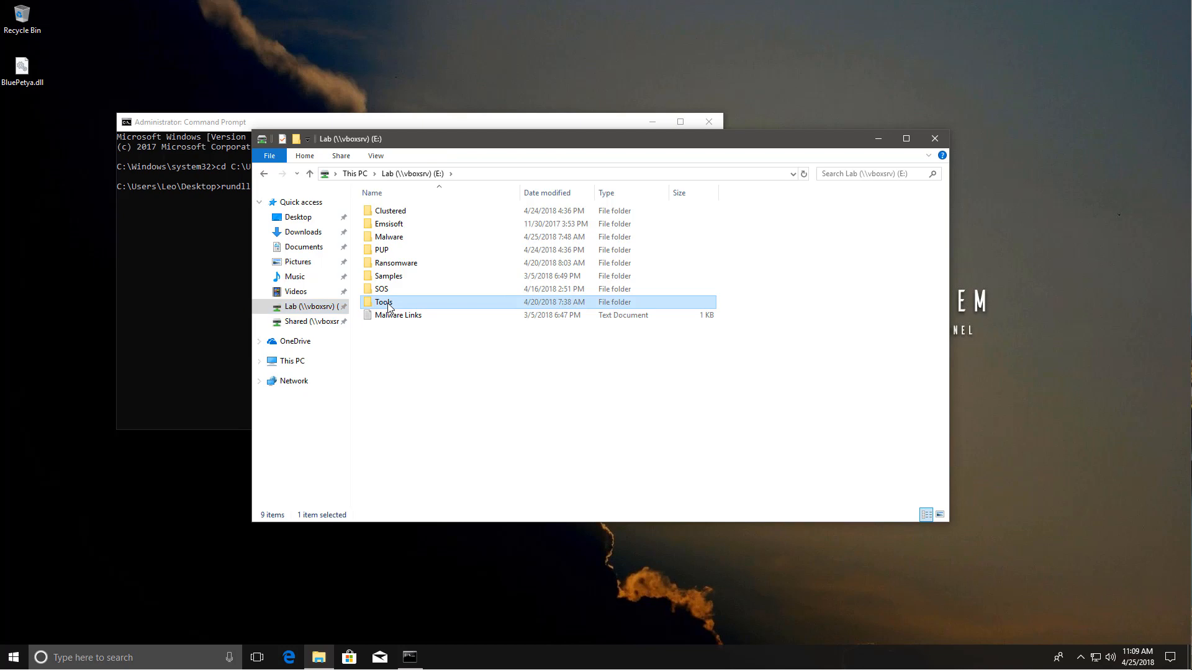
double_click(384, 302)
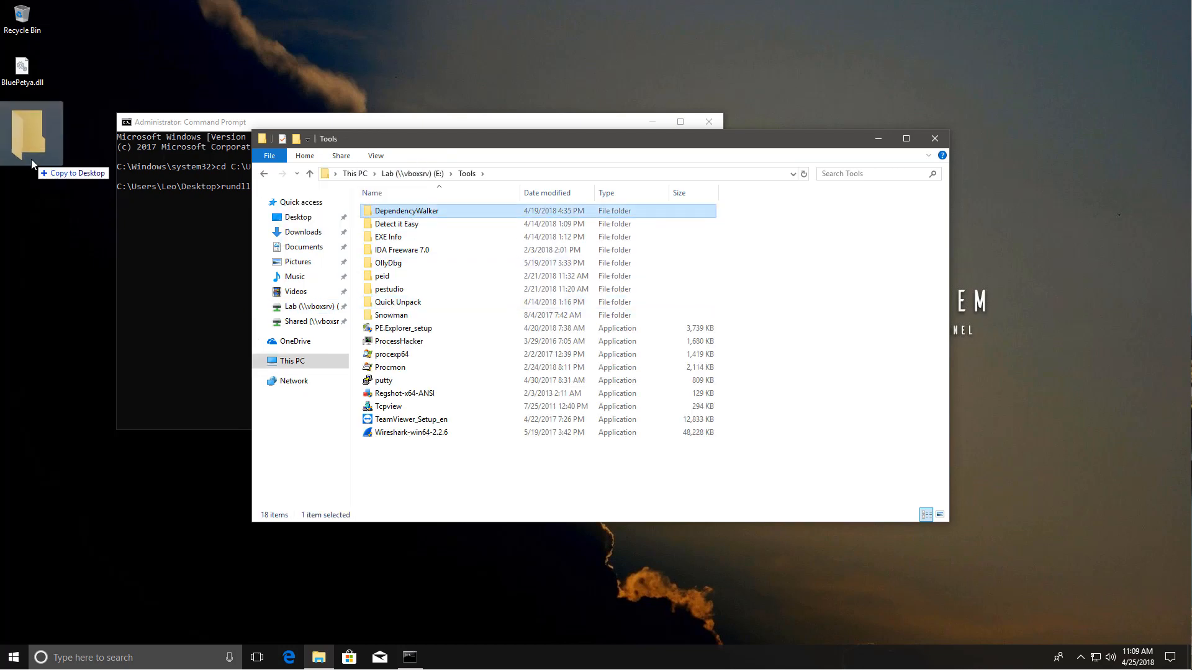
double_click(407, 211)
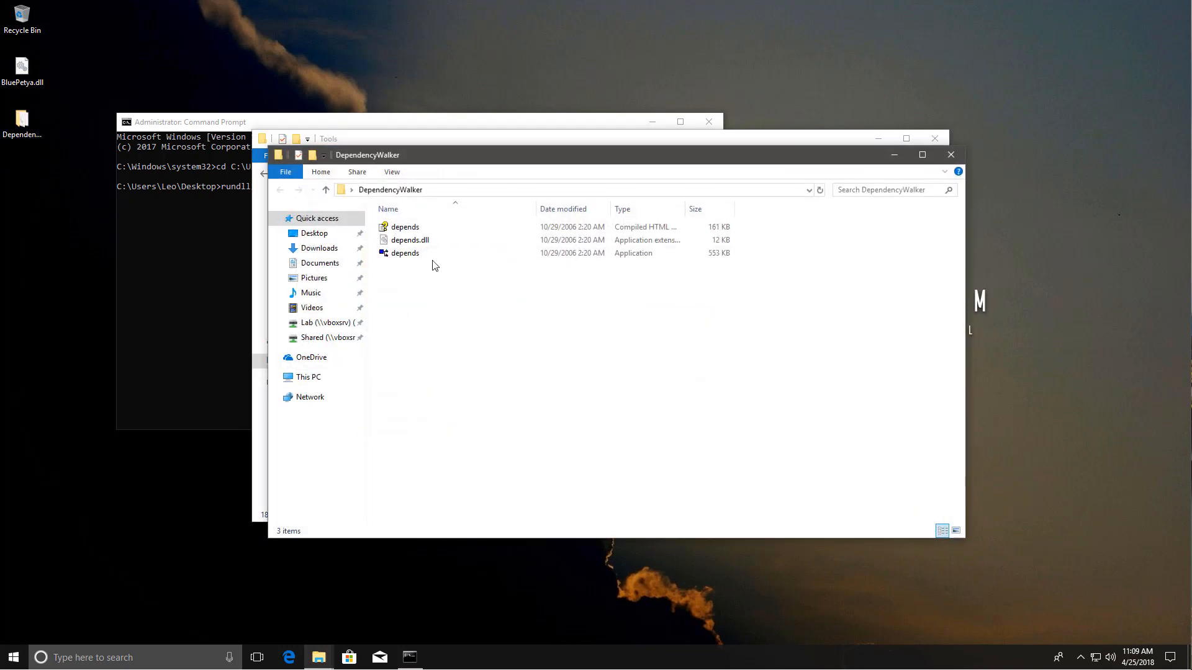
double_click(404, 254)
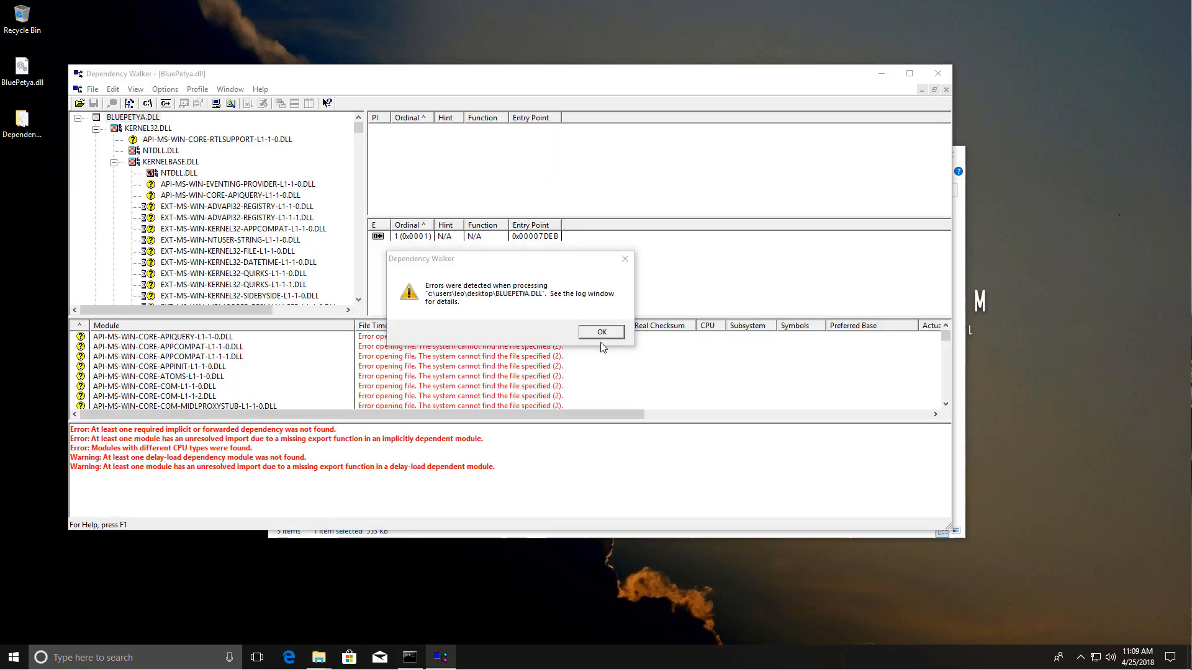
Step: Dismiss the missing-dependency errors and inspect BluePetya.dll's single unnamed export, ordinal 1
click(601, 333)
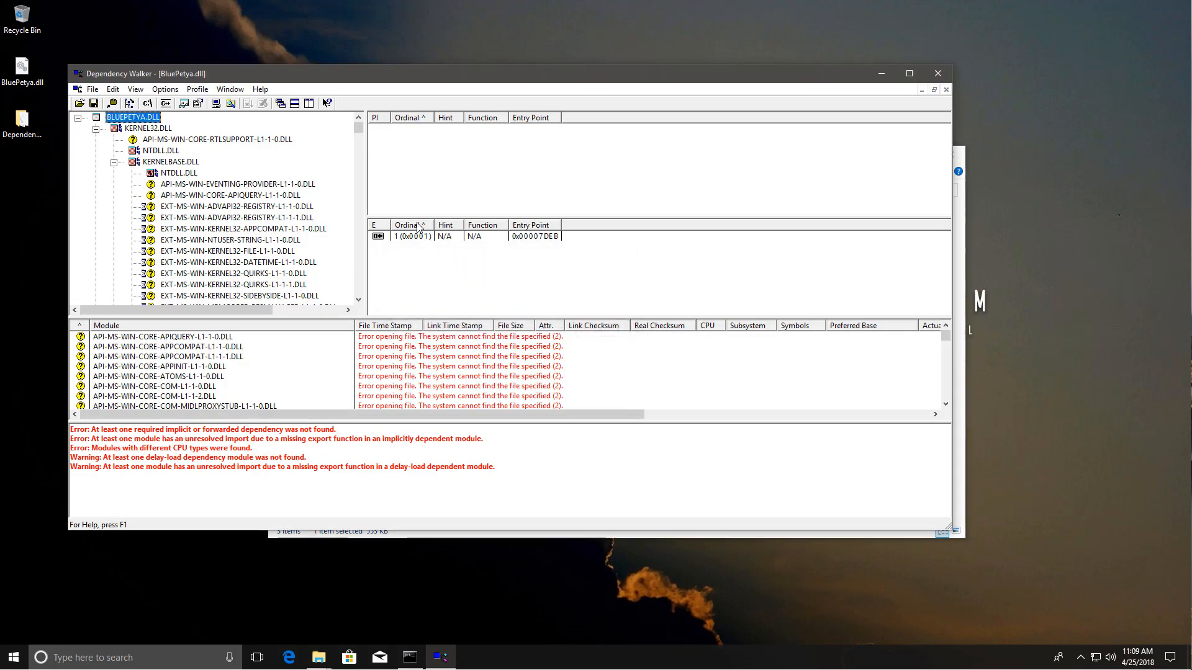
click(455, 236)
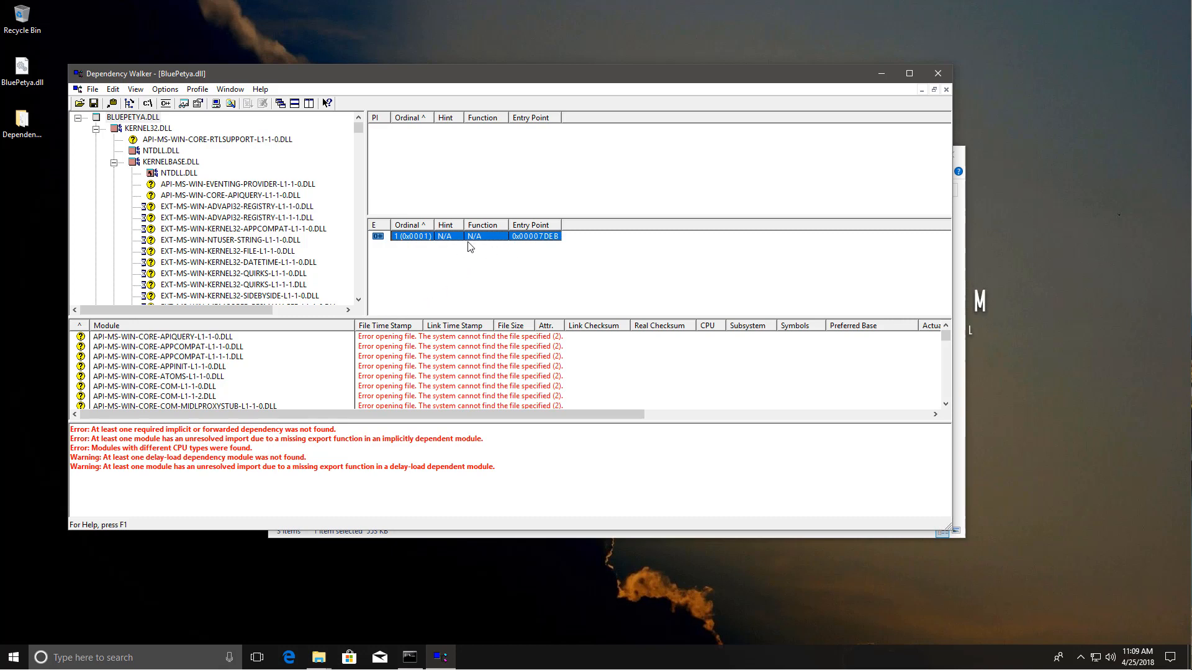
mouse_move(389, 243)
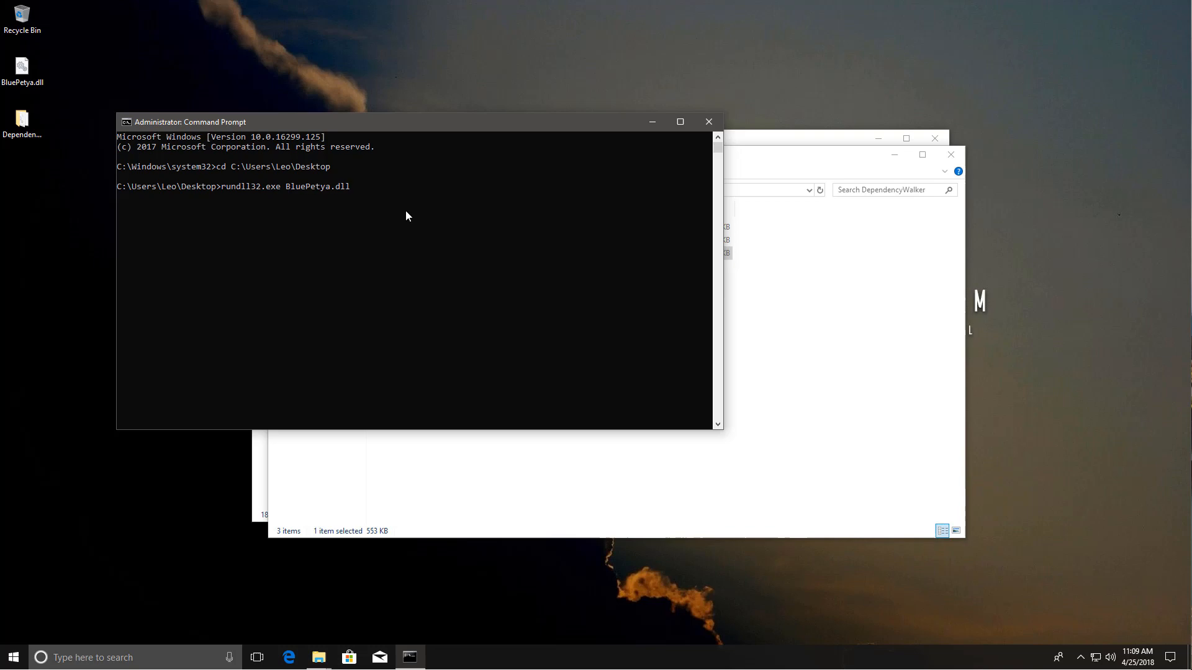
Step: Append #1 so the command reads rundll32.exe BluePetya.dll #1
text(#1)
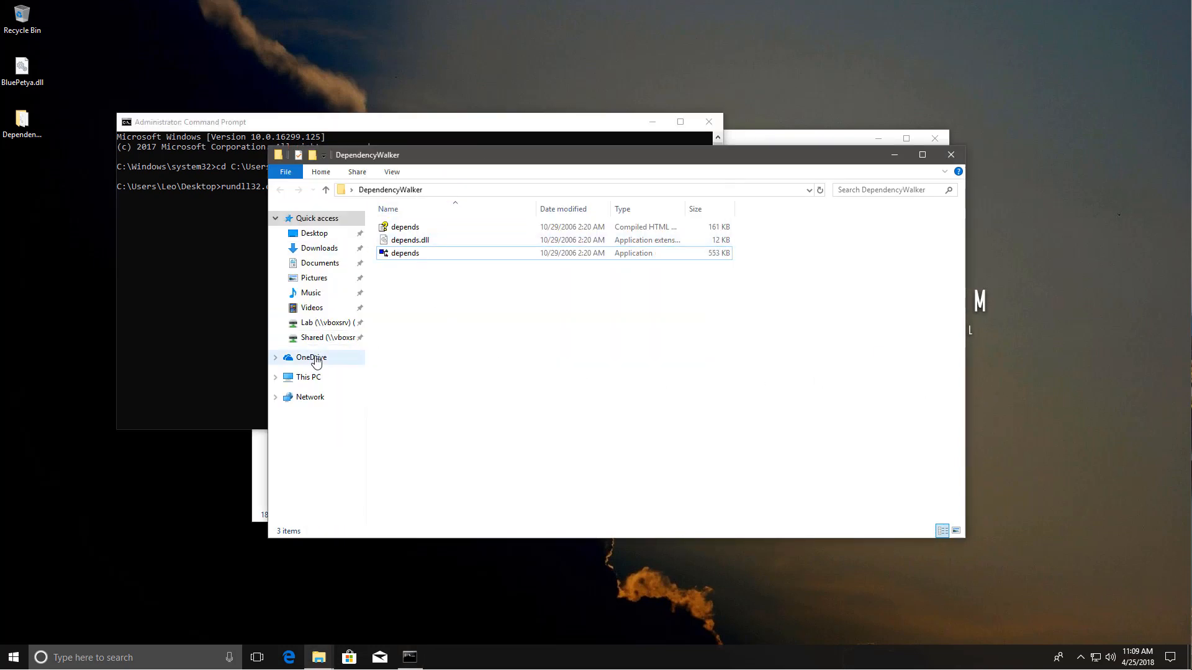
Step: Copy procexp64 from the Lab Tools folder to the desktop, launch it and accept the license
click(309, 378)
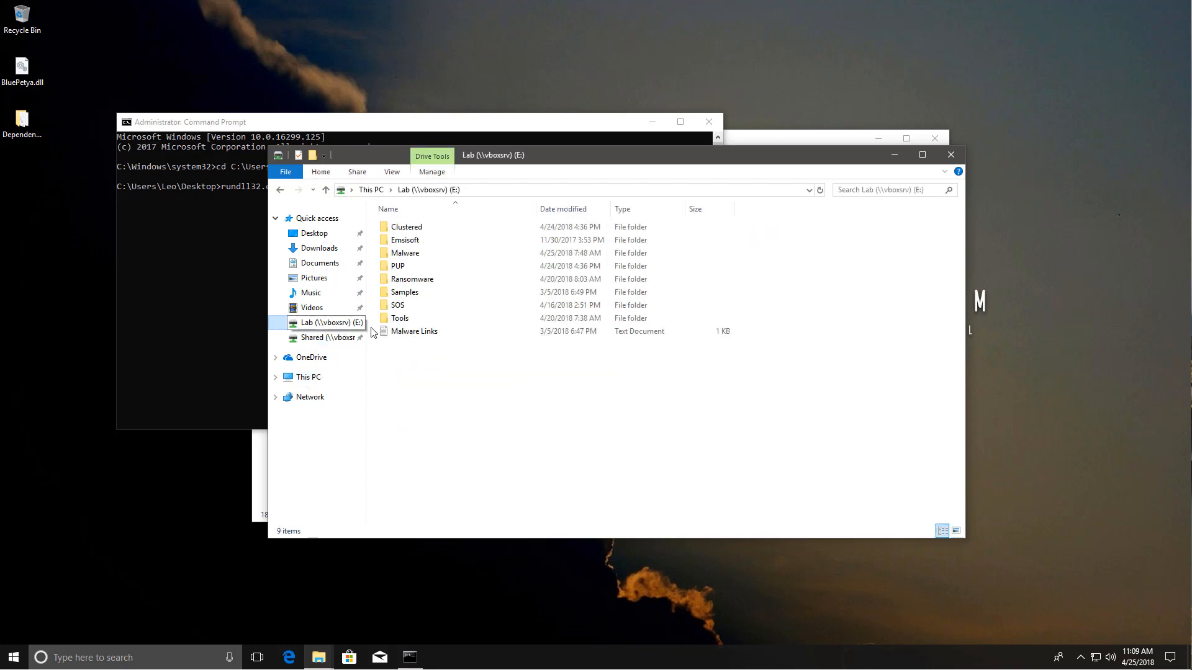
click(397, 306)
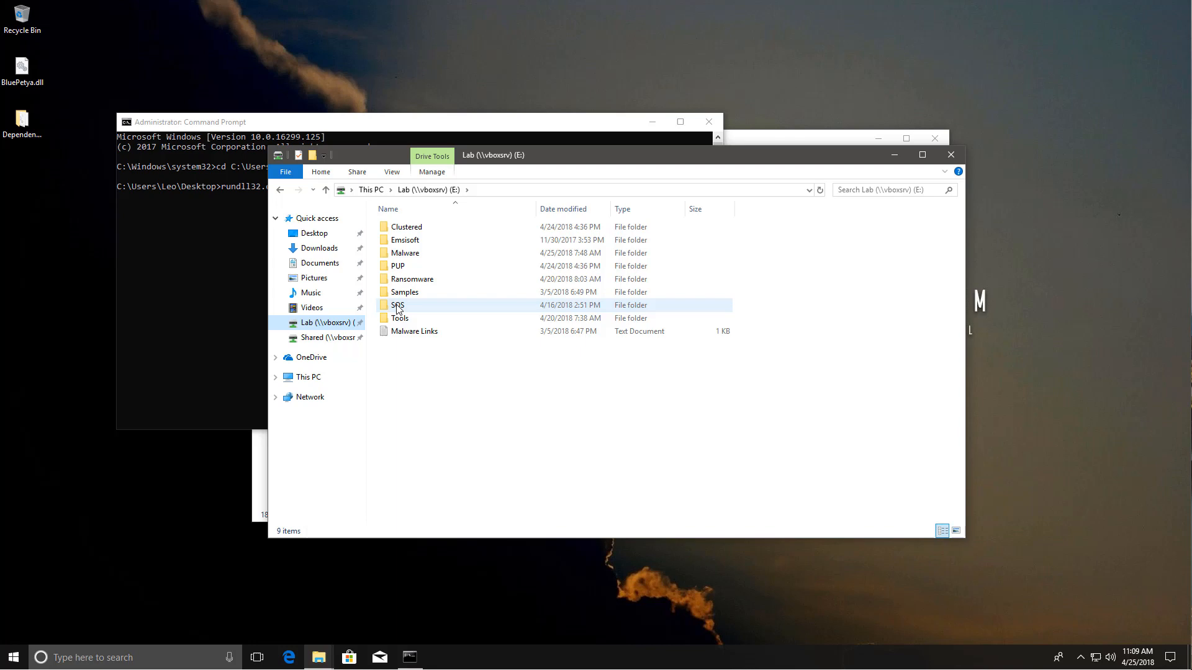
double_click(398, 318)
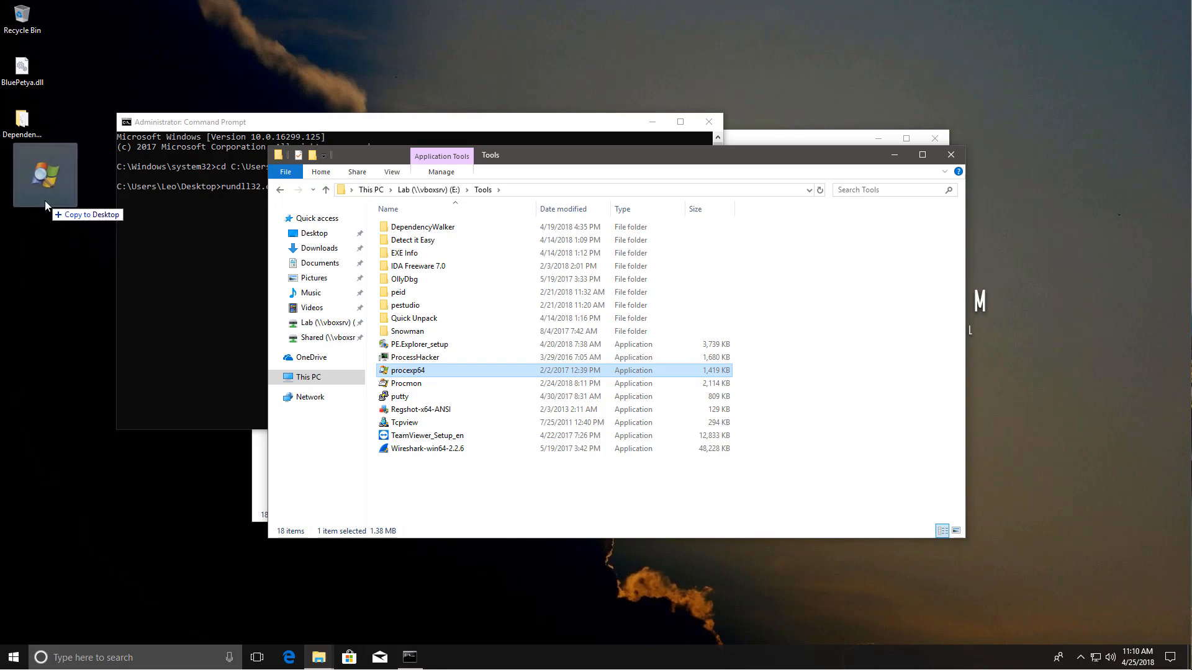
double_click(407, 370)
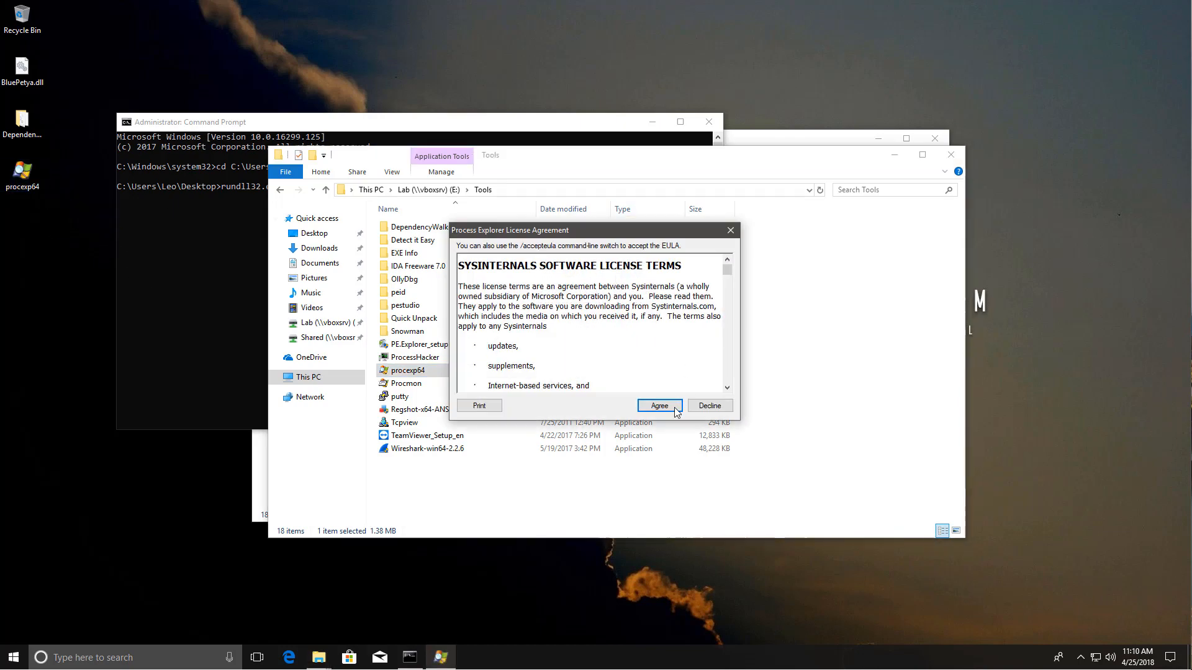
click(658, 404)
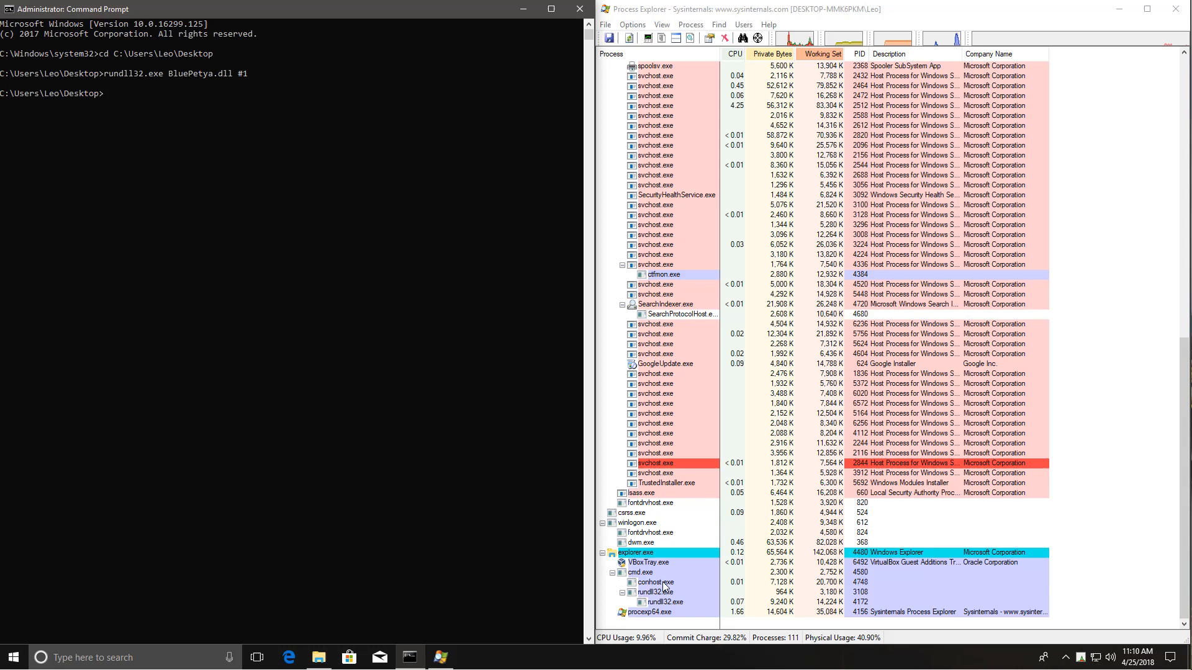
Step: Snap Process Explorer to the left half and scroll to the rundll32.exe children of cmd.exe
click(654, 592)
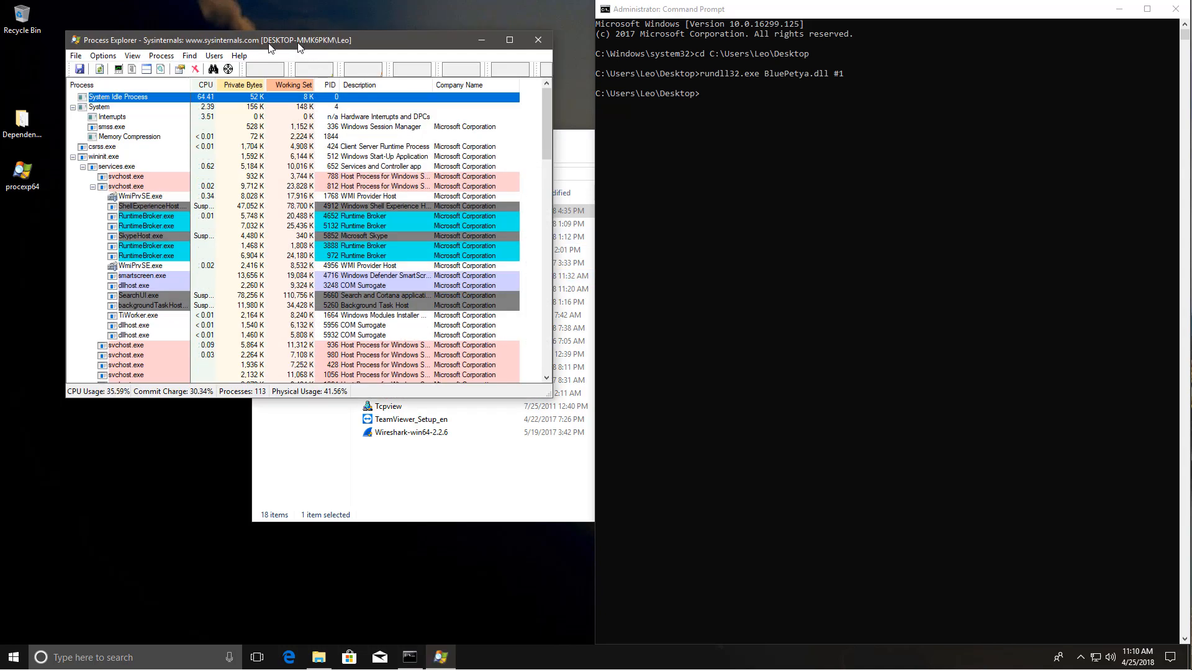
click(509, 40)
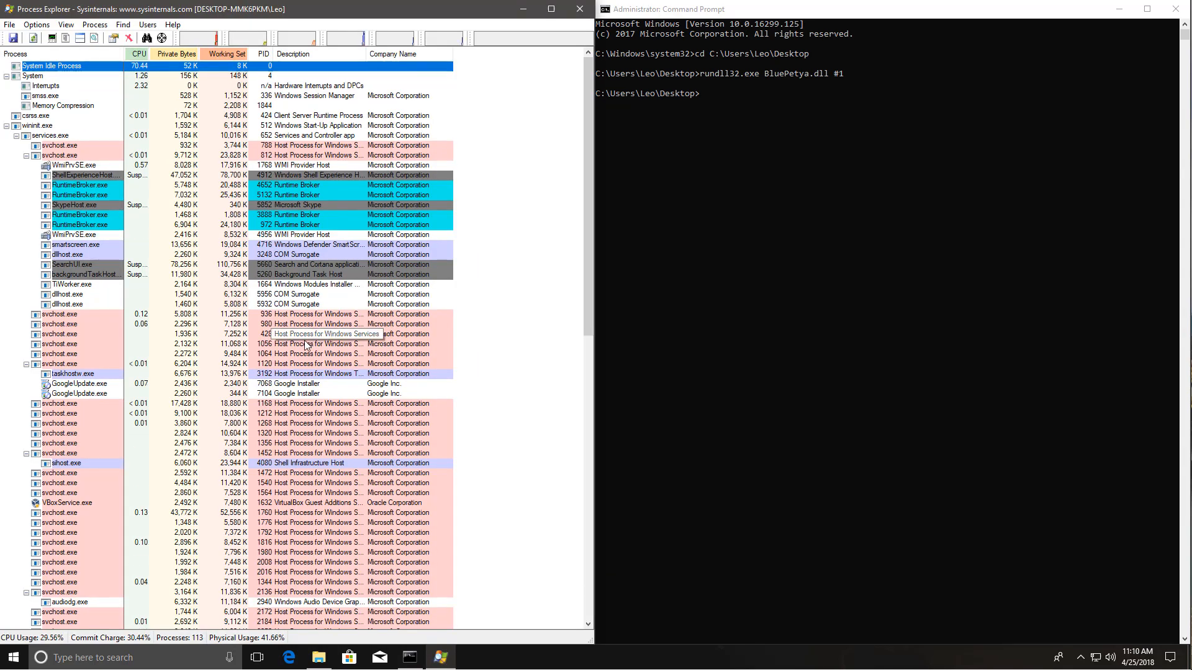
scroll(down, 3)
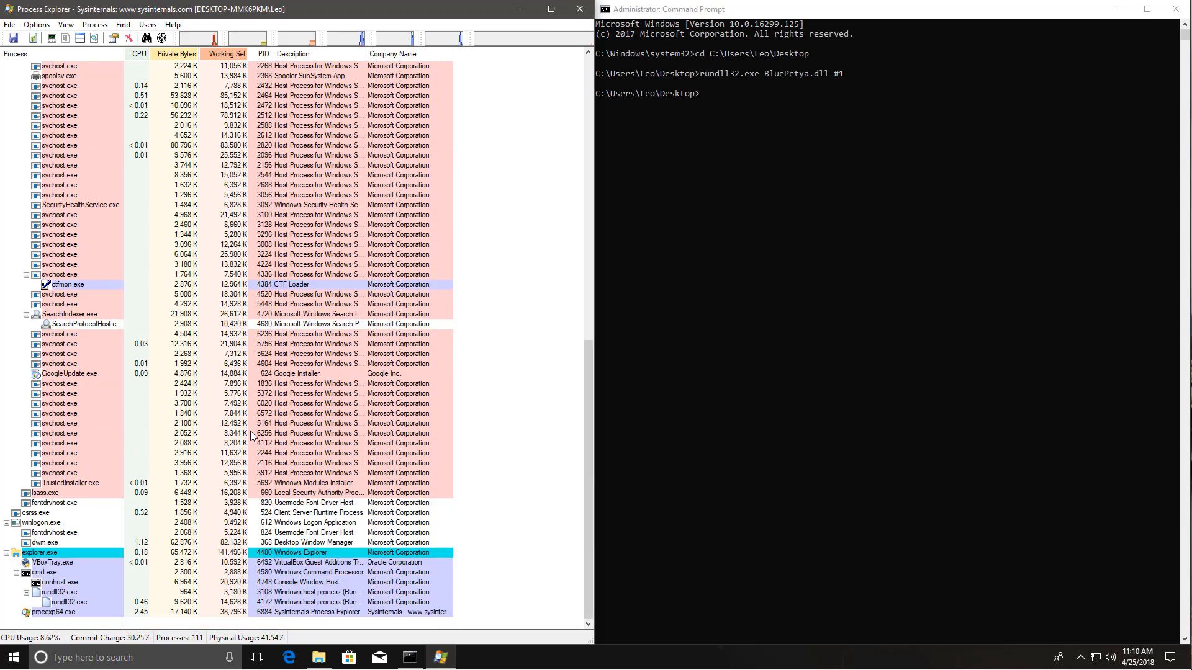
mouse_move(68, 602)
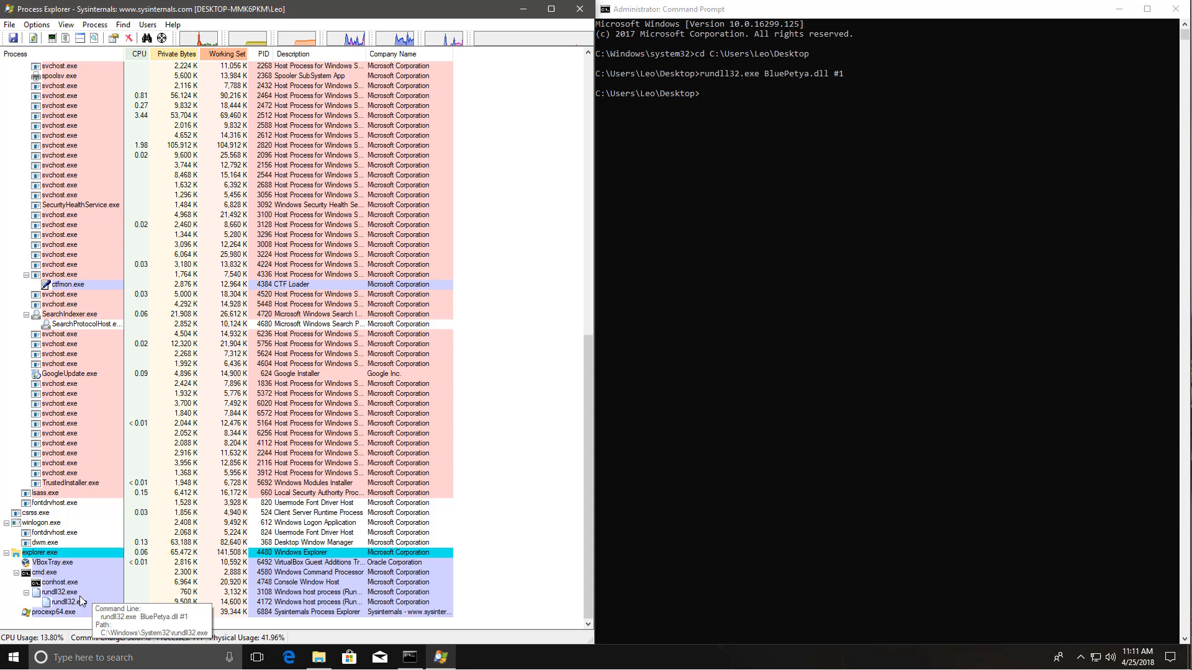
Step: View rundll32.exe's properties and select its command line rundll32.exe BluePetya.dll #1
double_click(57, 602)
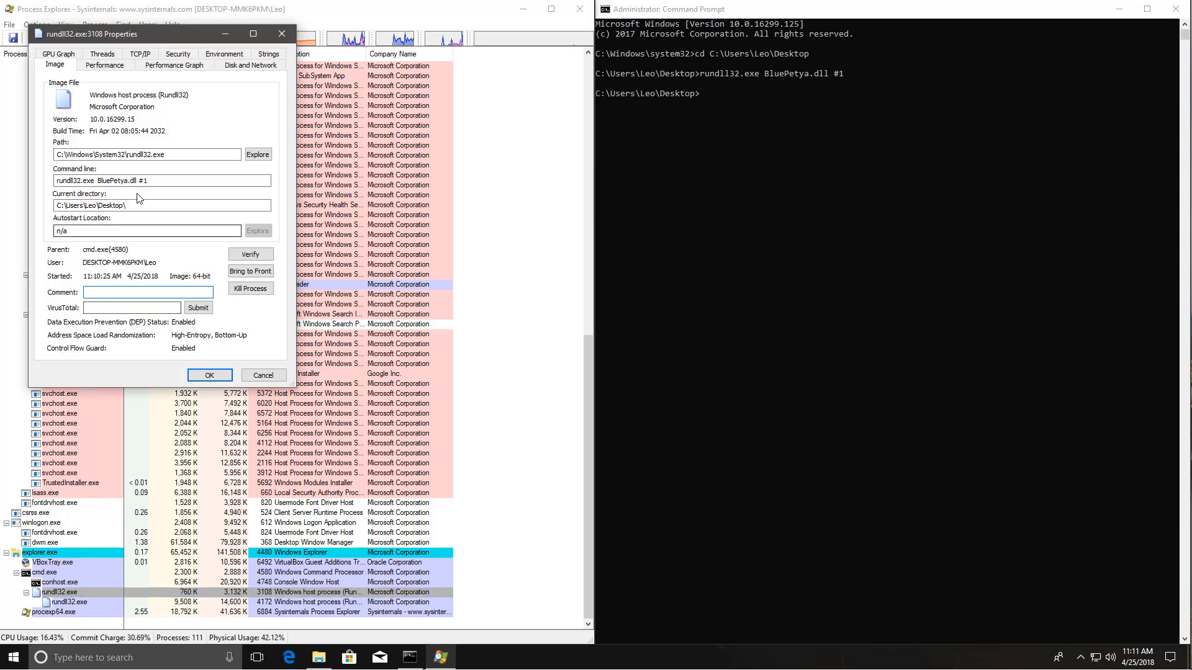
triple_click(161, 180)
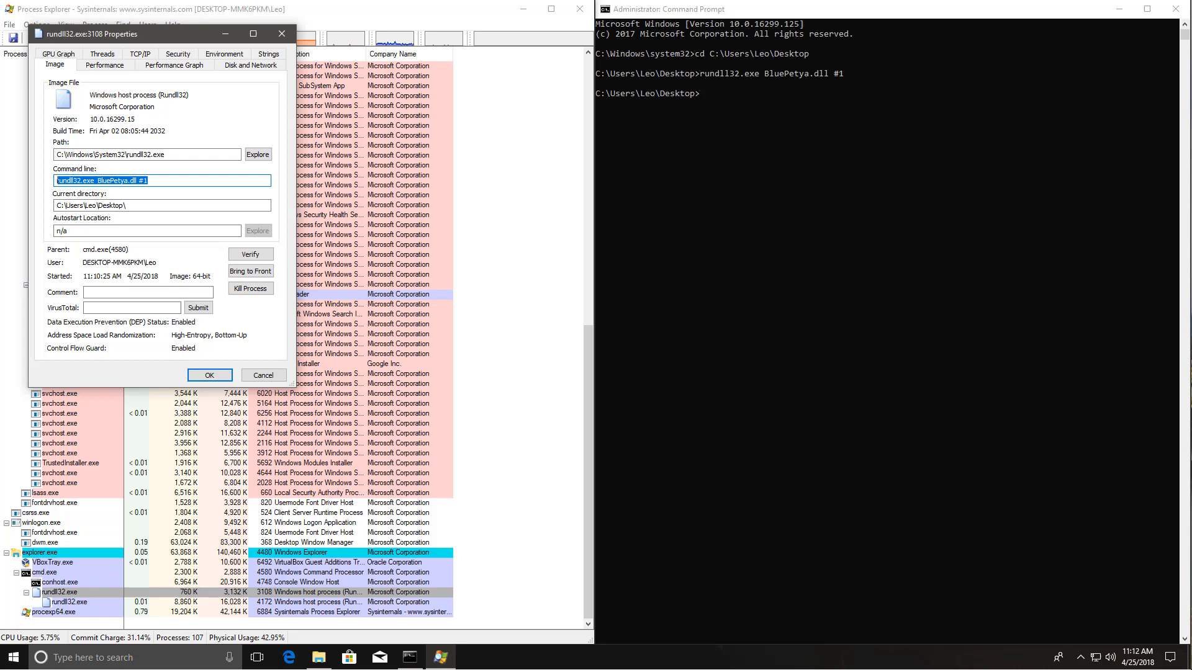
click(13, 658)
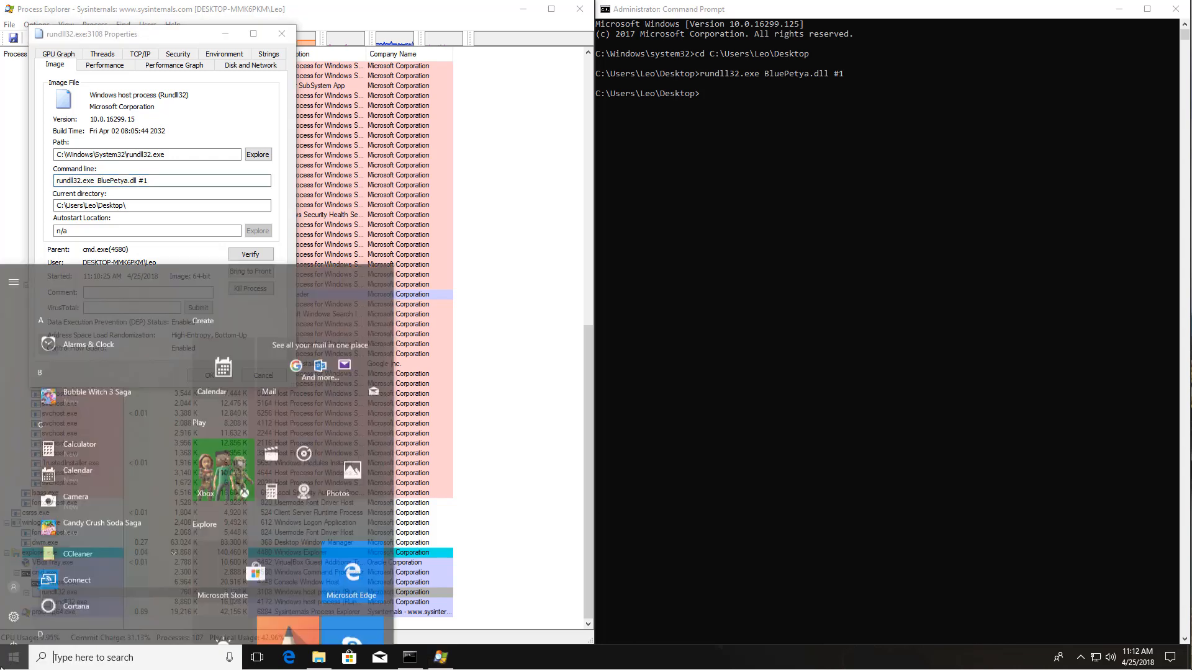